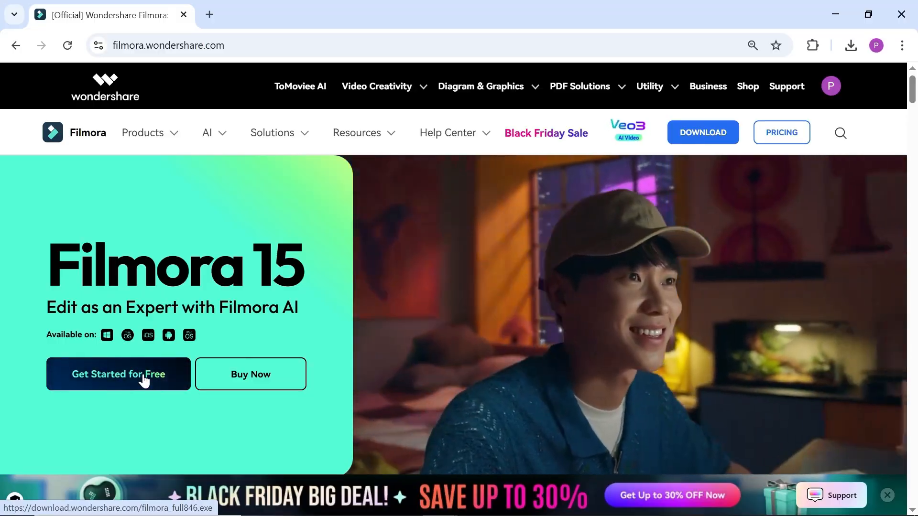
# - Request the free Filmora installer download from the Filmora home page
pyautogui.click(119, 374)
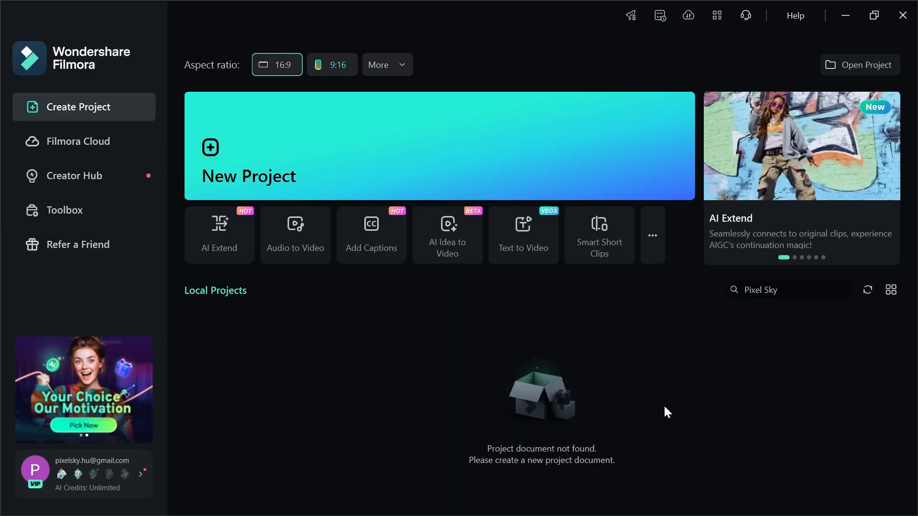
pyautogui.moveTo(615, 239)
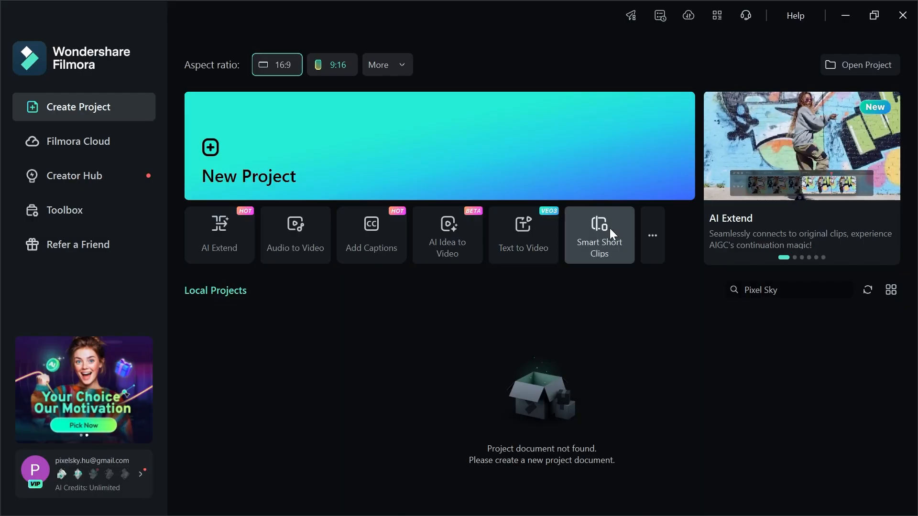
# - Browse the Toolbox collection of AI tools, checking the New Features and All tabs
pyautogui.click(64, 210)
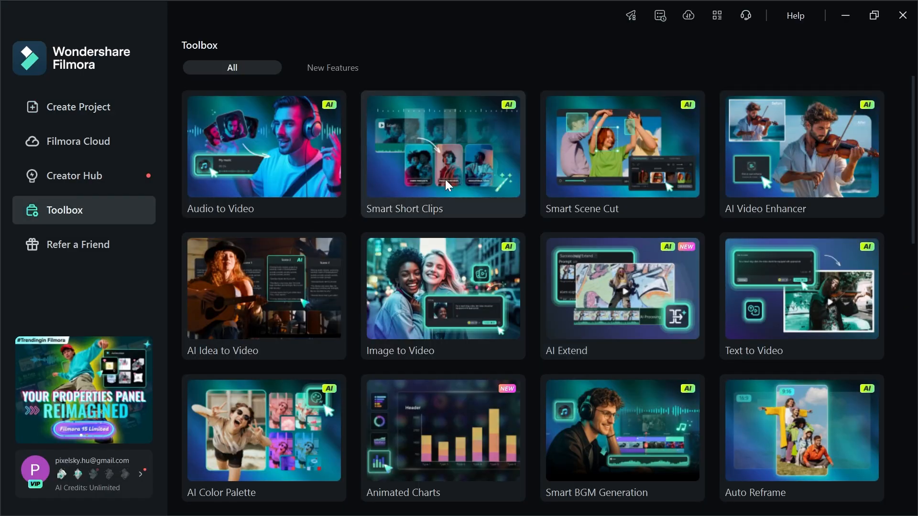
pyautogui.scroll(-3)
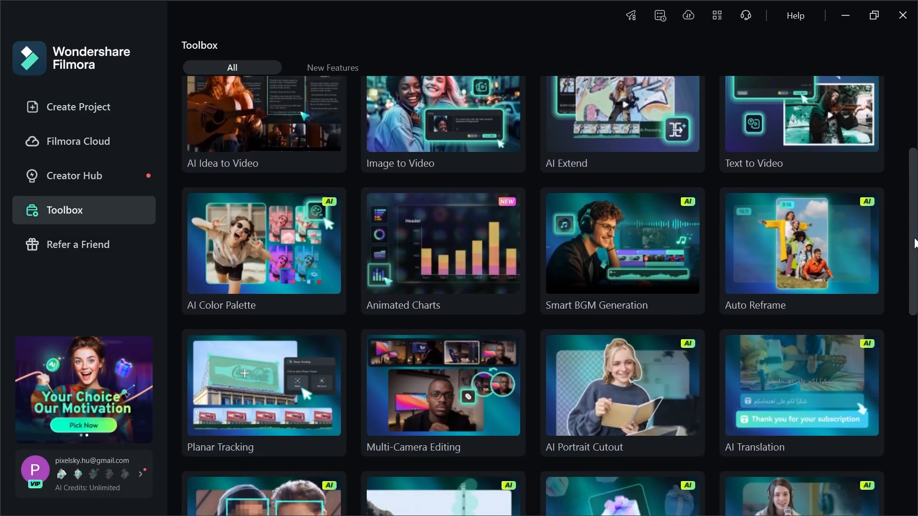
pyautogui.scroll(-3)
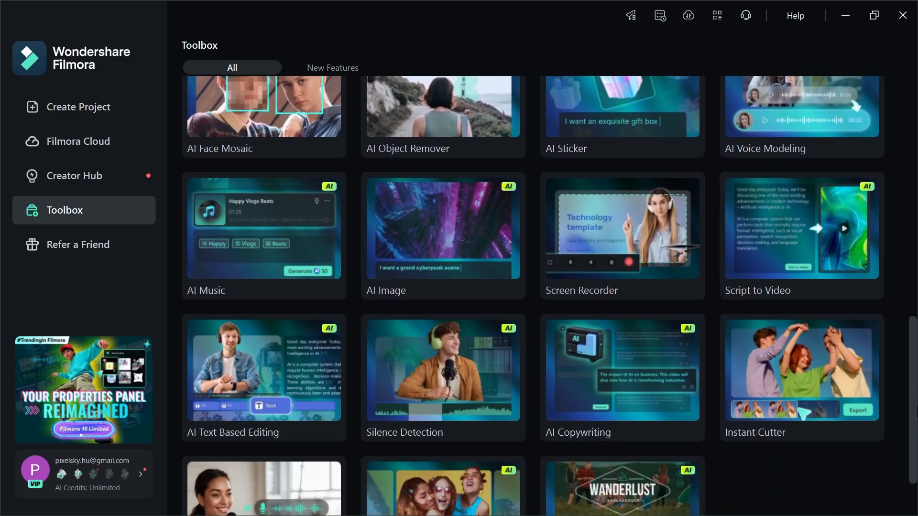
pyautogui.scroll(-3)
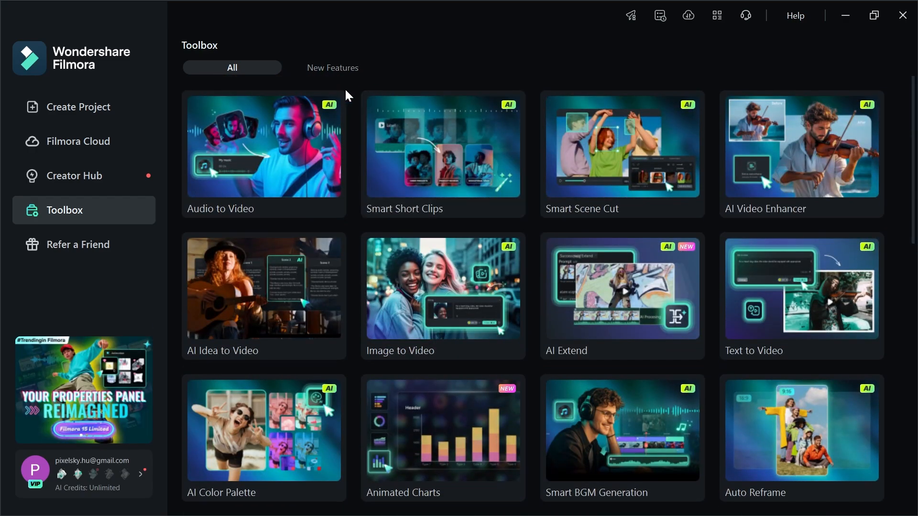
pyautogui.click(332, 67)
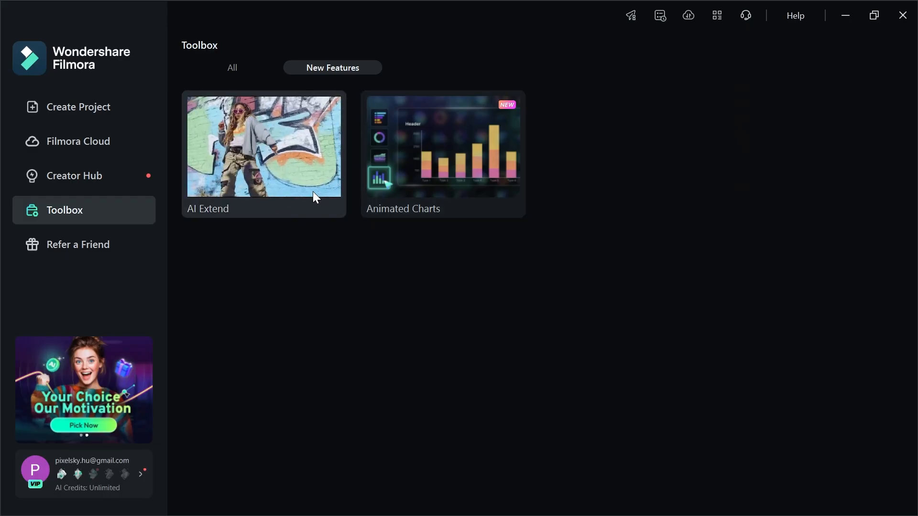
pyautogui.click(232, 67)
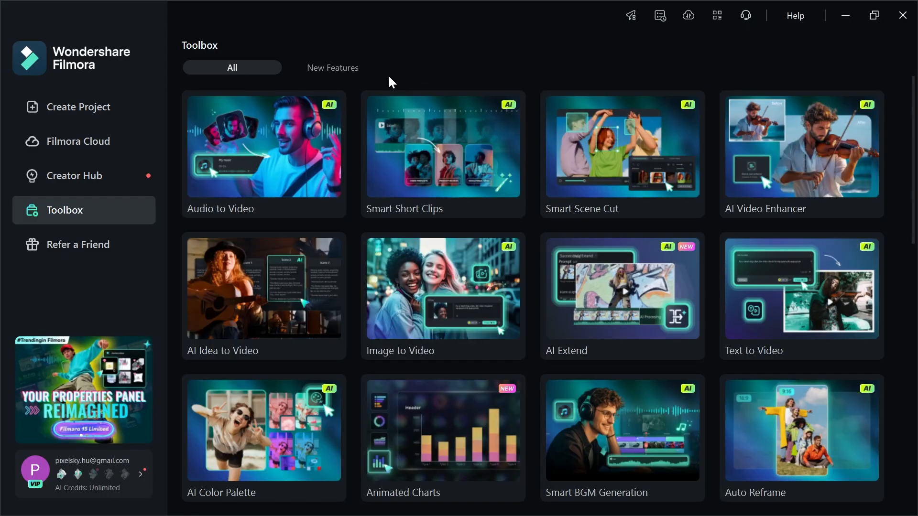
# - Start a new empty project in the editor
pyautogui.click(78, 106)
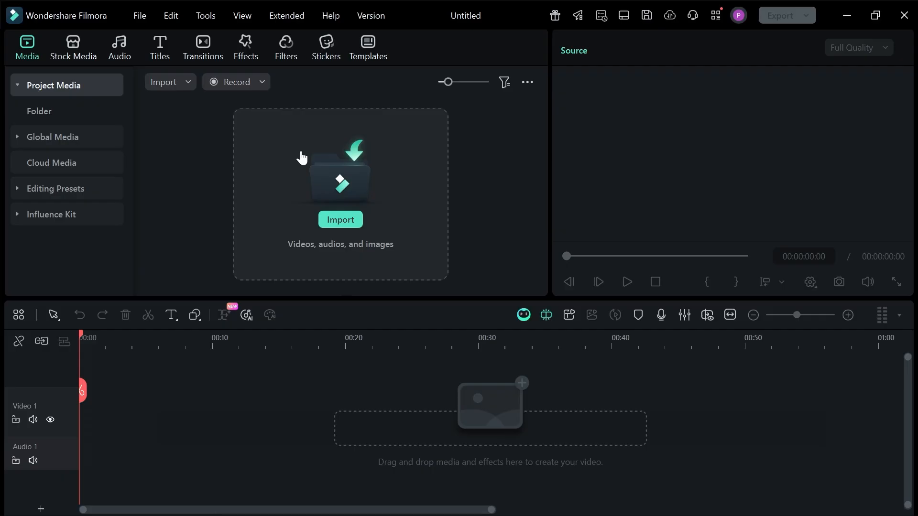
pyautogui.moveTo(465, 25)
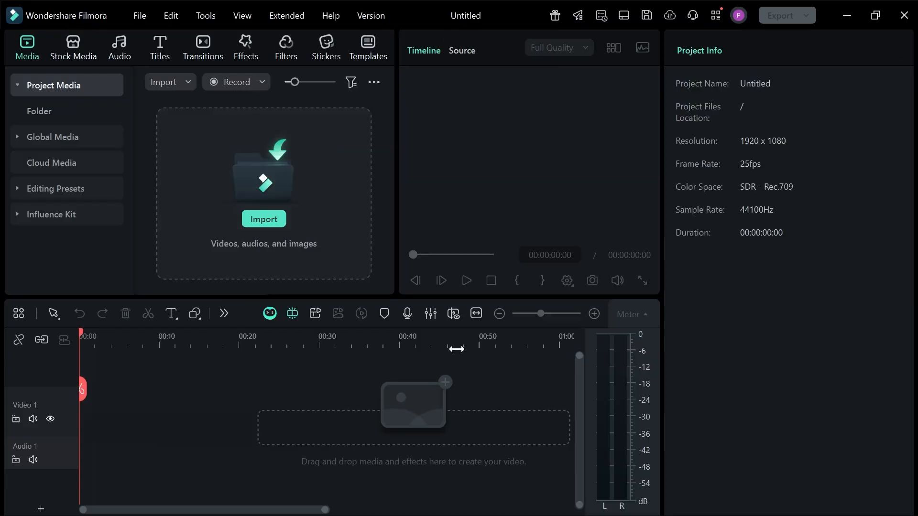
# - Tour the Stock Media, Titles, Effects, Stickers and Templates libraries, then launch AI Mate
pyautogui.click(72, 48)
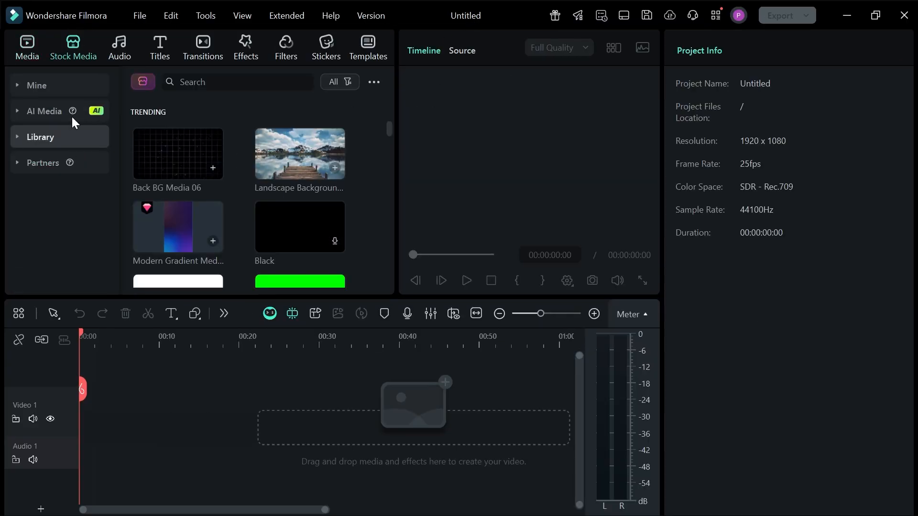
pyautogui.click(160, 48)
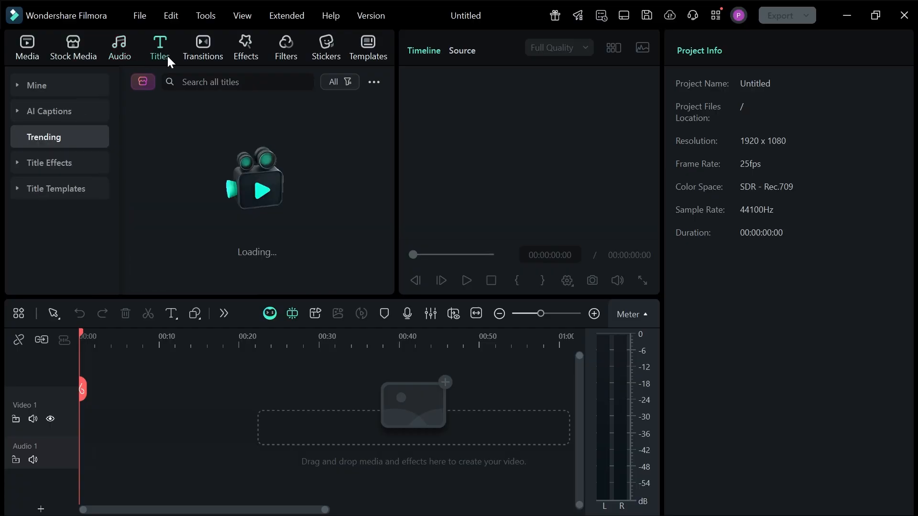
pyautogui.click(245, 46)
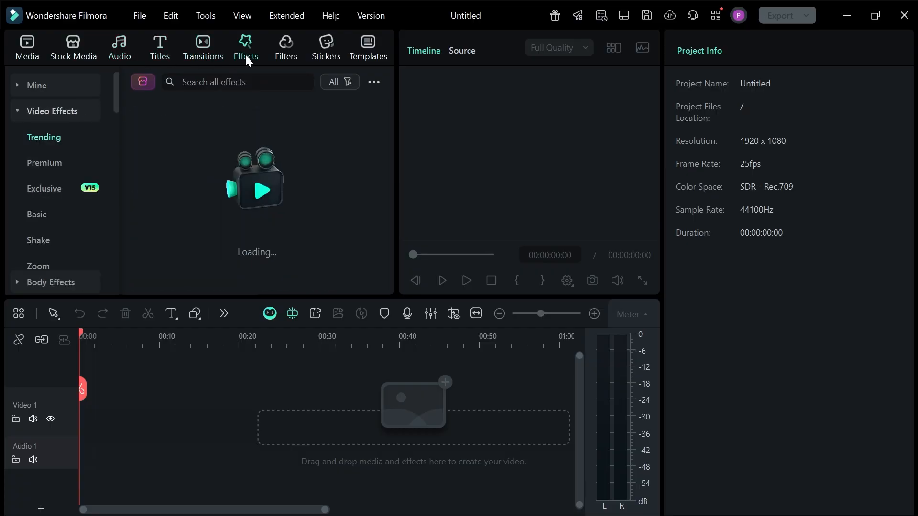
pyautogui.click(325, 46)
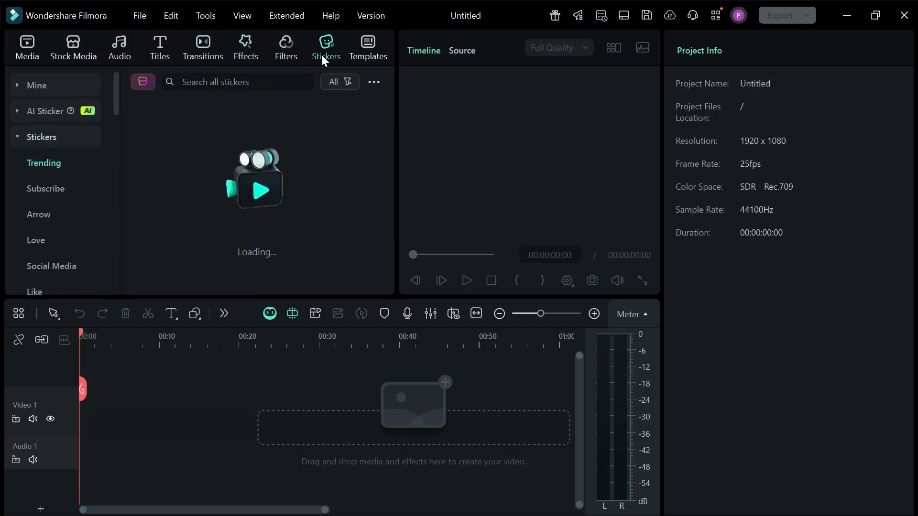
pyautogui.click(367, 47)
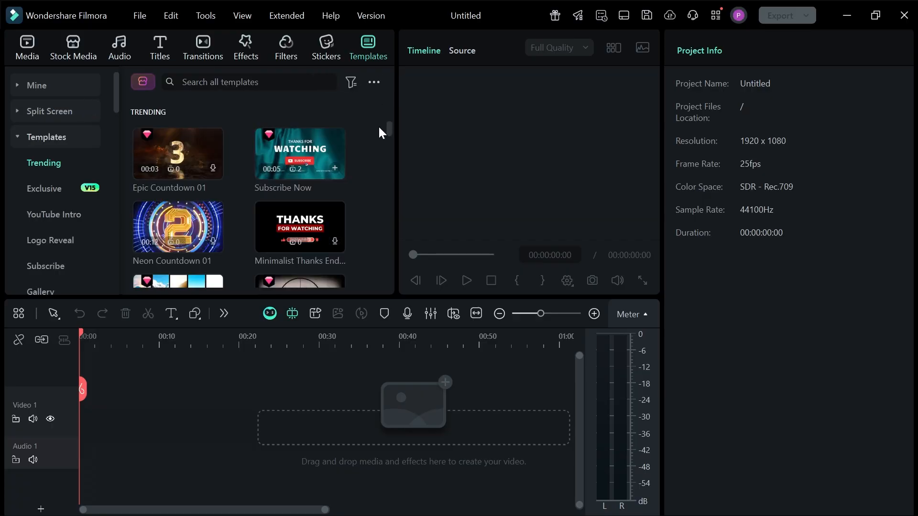
pyautogui.moveTo(221, 369)
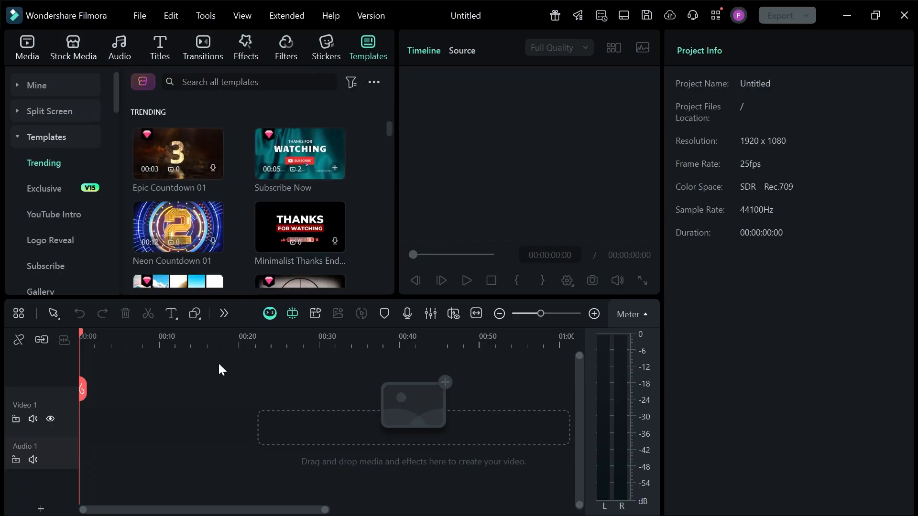
pyautogui.click(223, 314)
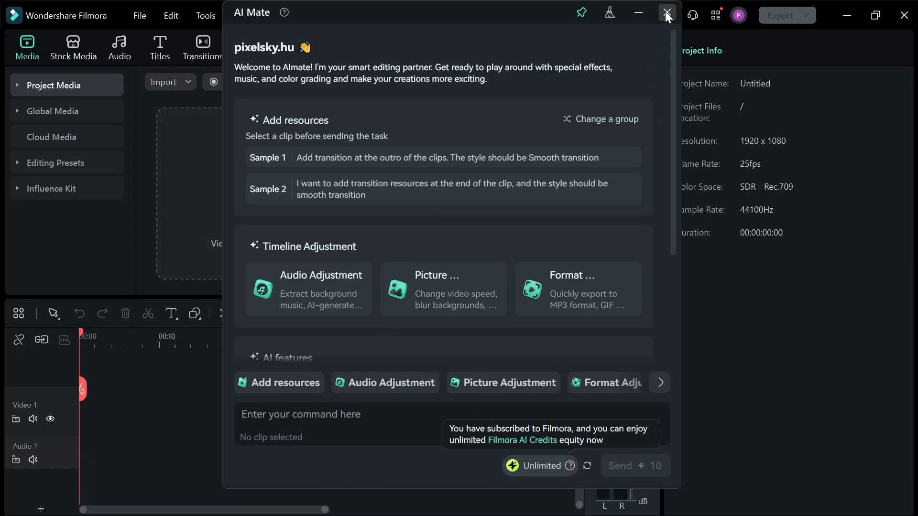
# - Close the AI Mate assistant window
pyautogui.click(665, 13)
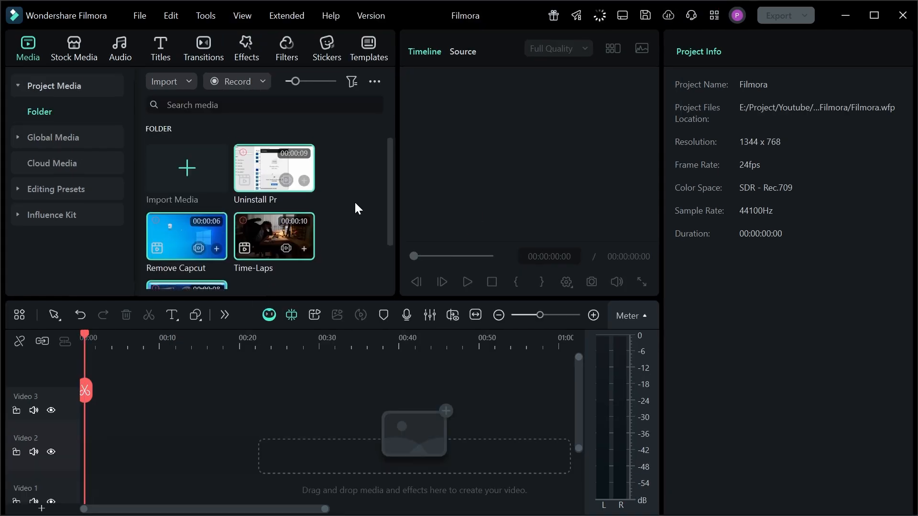
pyautogui.moveTo(303, 235)
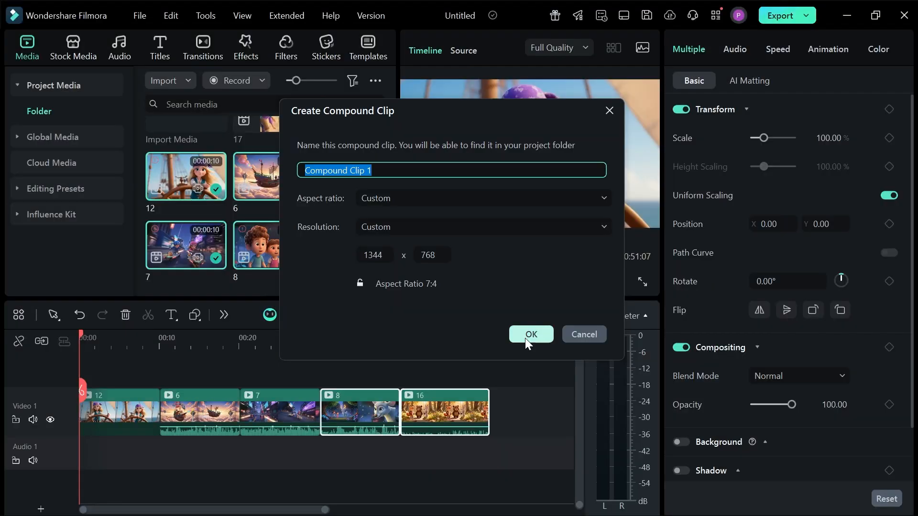
# - Confirm creating Compound Clip 1 and select clip 16 inside its timeline for adjustment
pyautogui.click(530, 334)
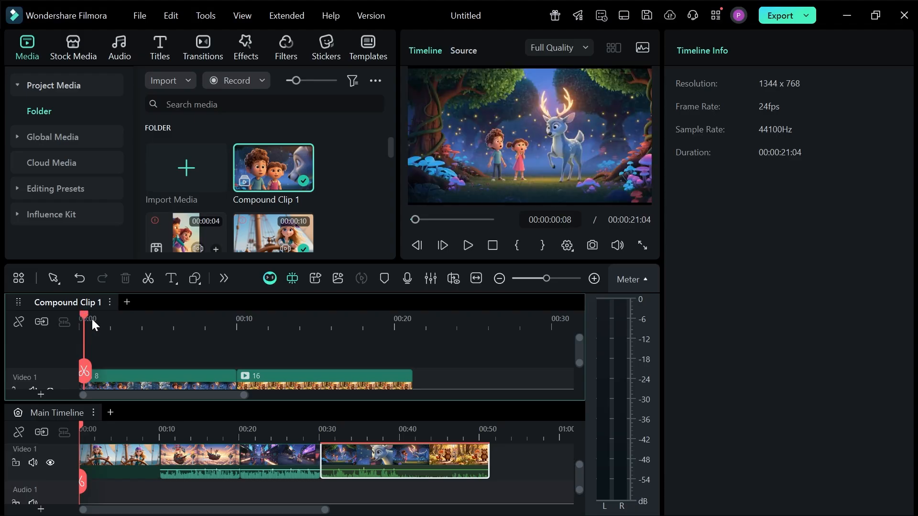
pyautogui.click(416, 246)
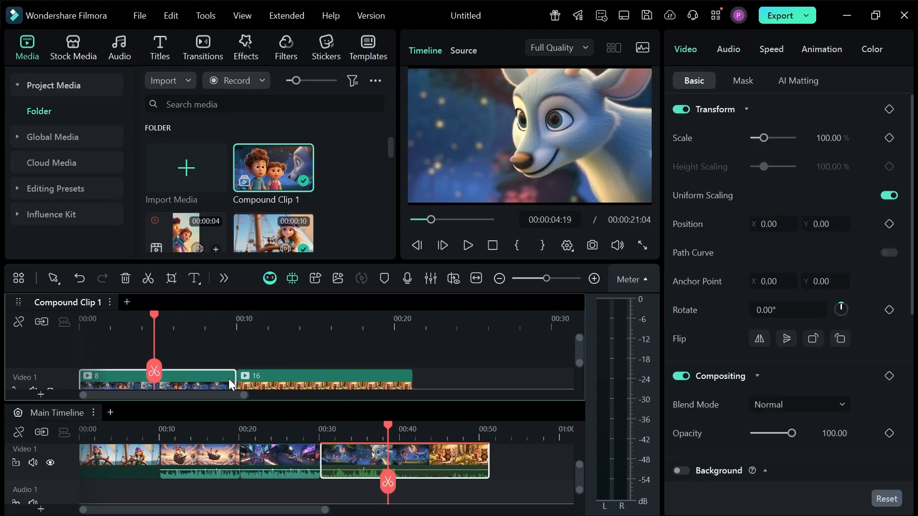
pyautogui.click(205, 387)
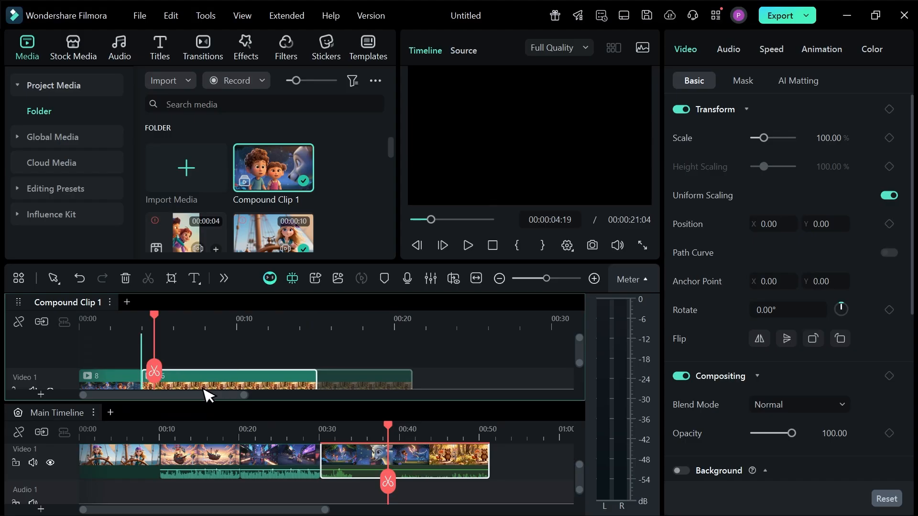
pyautogui.click(373, 428)
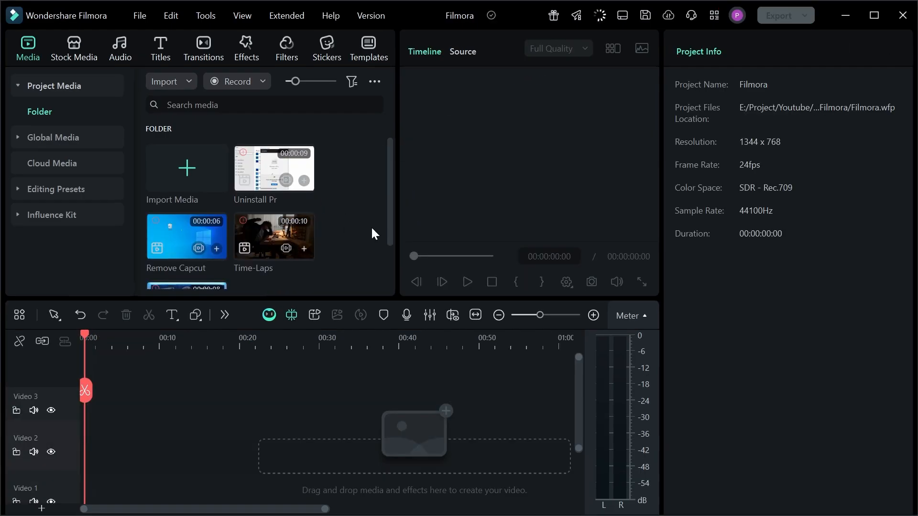
# - Generate an AI music track from a suggested genre tag prompt
pyautogui.click(120, 48)
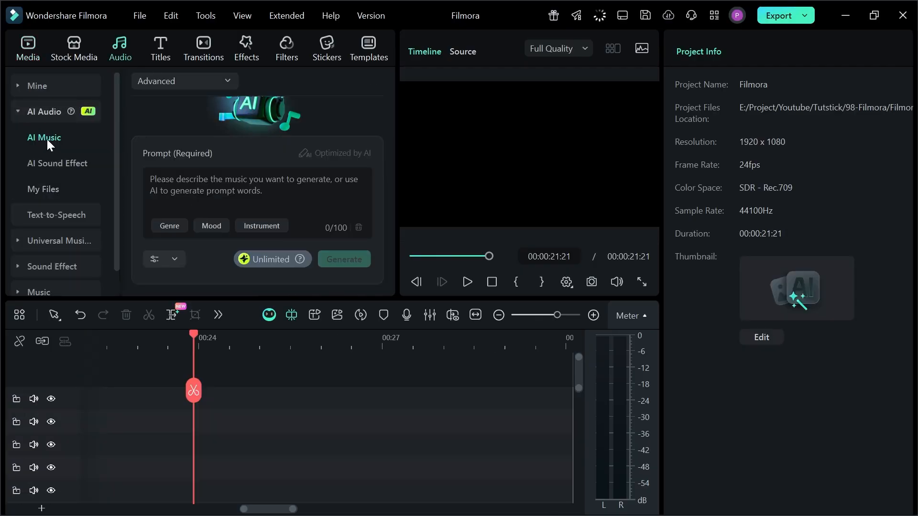
pyautogui.click(169, 226)
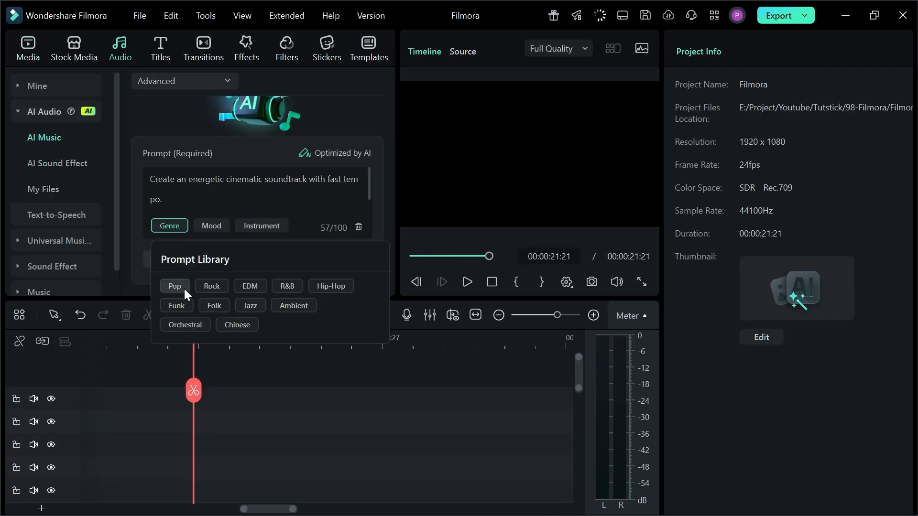
pyautogui.click(210, 226)
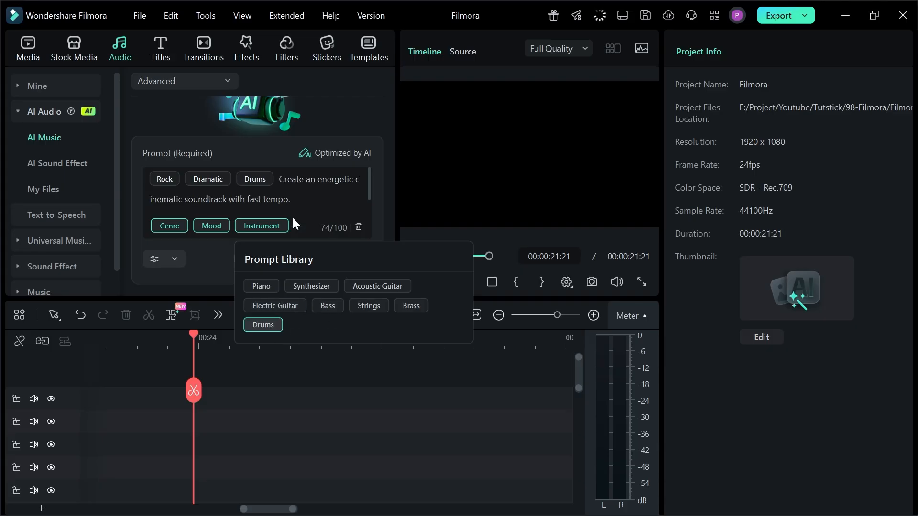
pyautogui.click(358, 228)
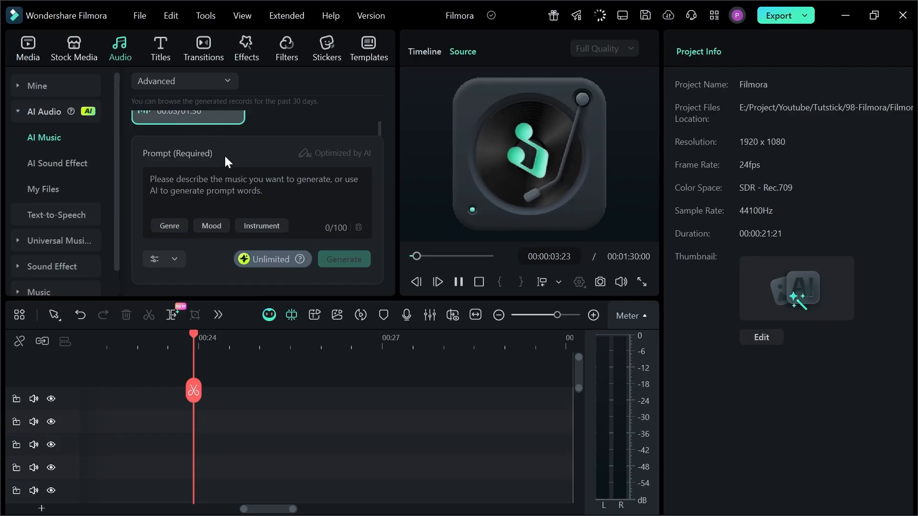
# - Add the Dog barking suggestion to the AI Sound Effect prompt
pyautogui.click(58, 162)
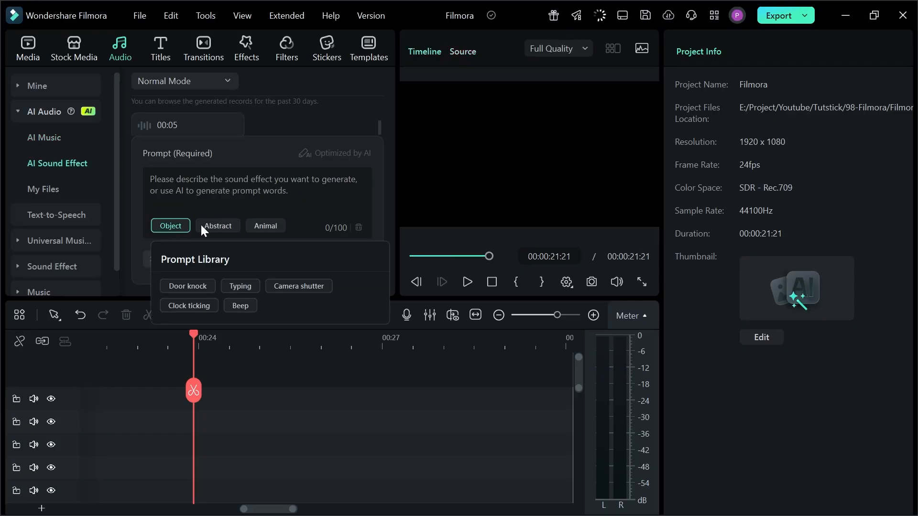
pyautogui.click(264, 226)
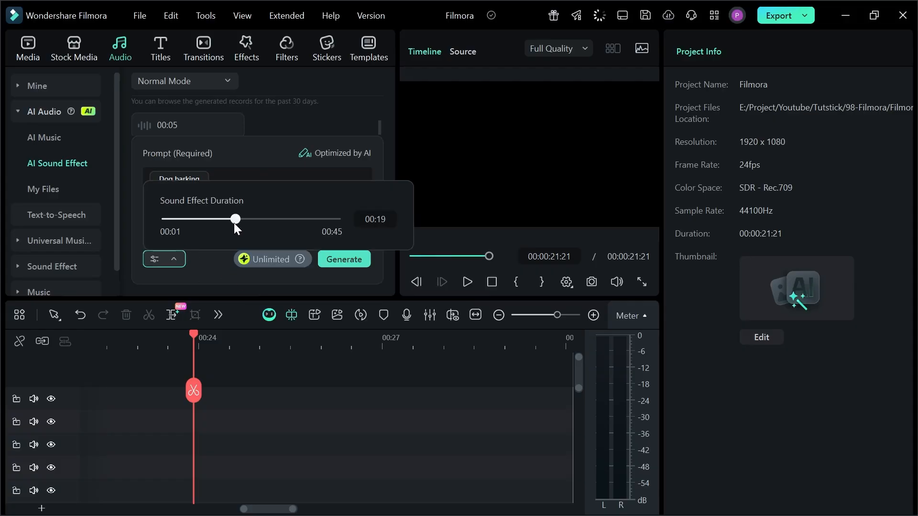
# - Enter the 'It's getting late… Come on…!' text-to-speech script and choose the Jason voice
pyautogui.click(57, 215)
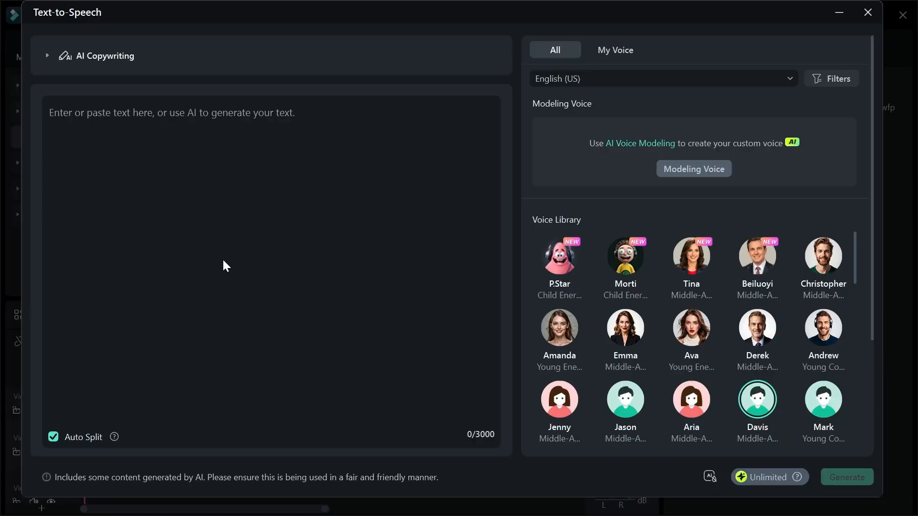
pyautogui.moveTo(381, 293)
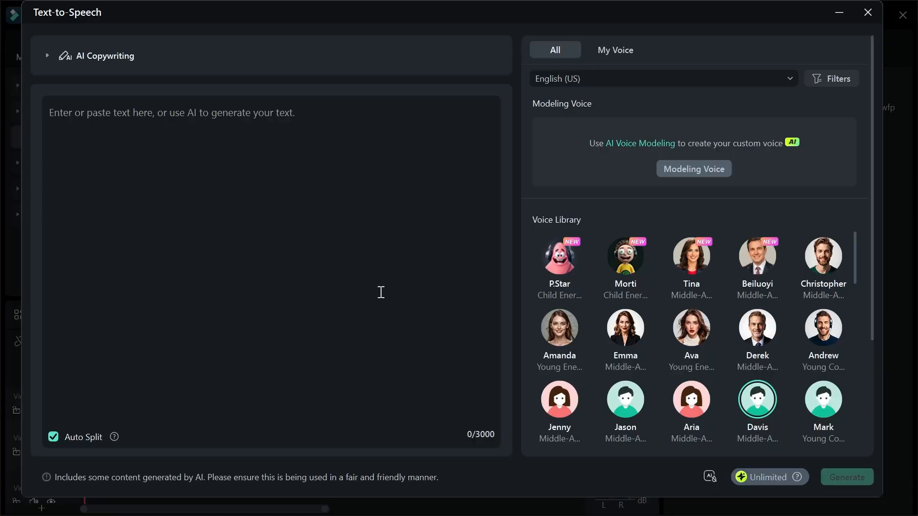
pyautogui.click(661, 78)
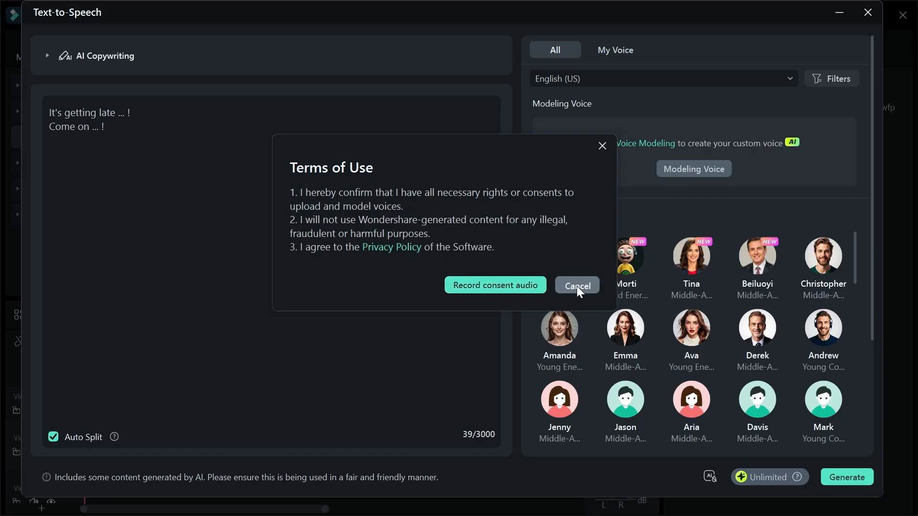
pyautogui.click(575, 285)
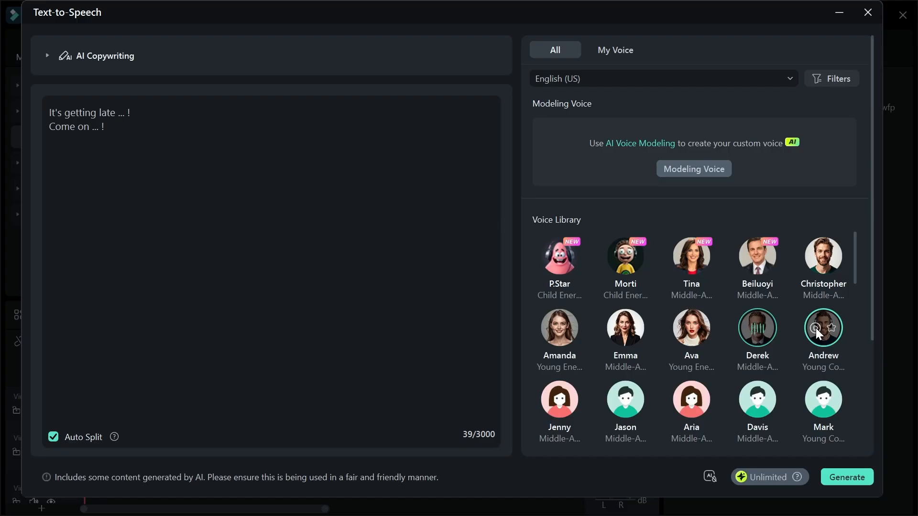
pyautogui.scroll(-3)
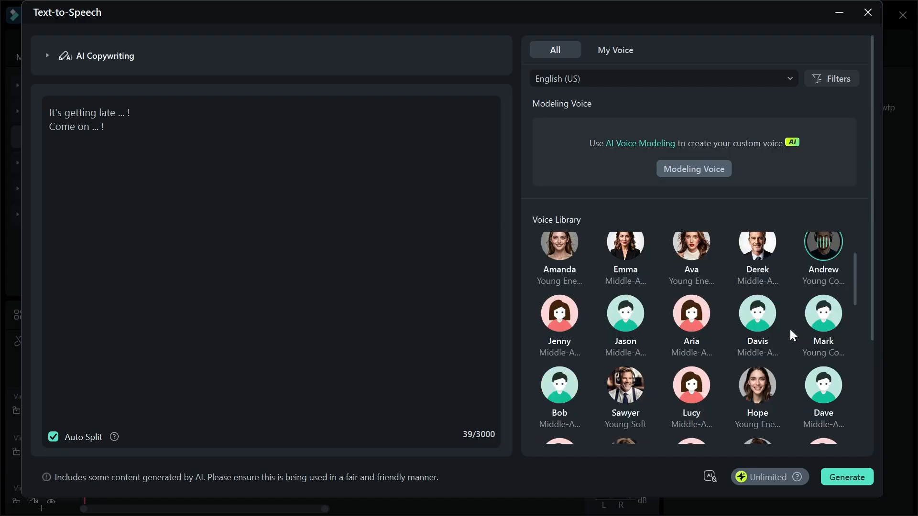
pyautogui.click(624, 314)
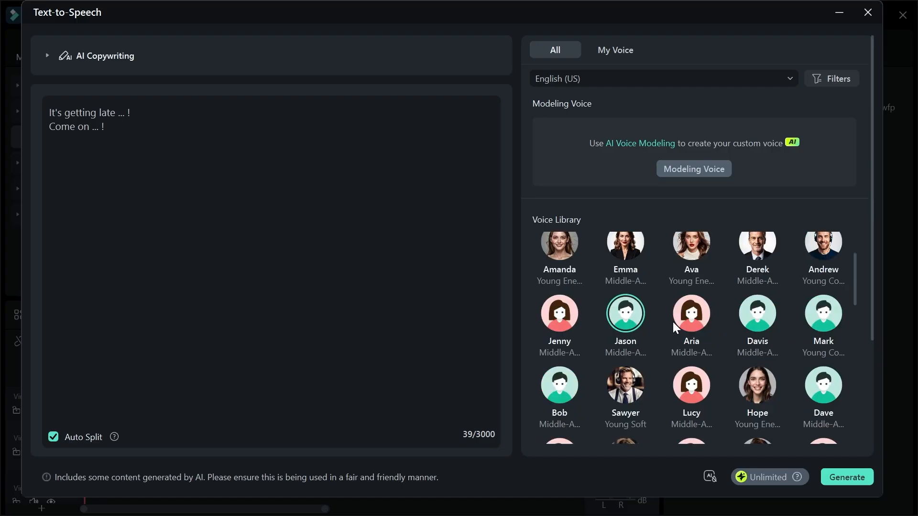
pyautogui.scroll(-3)
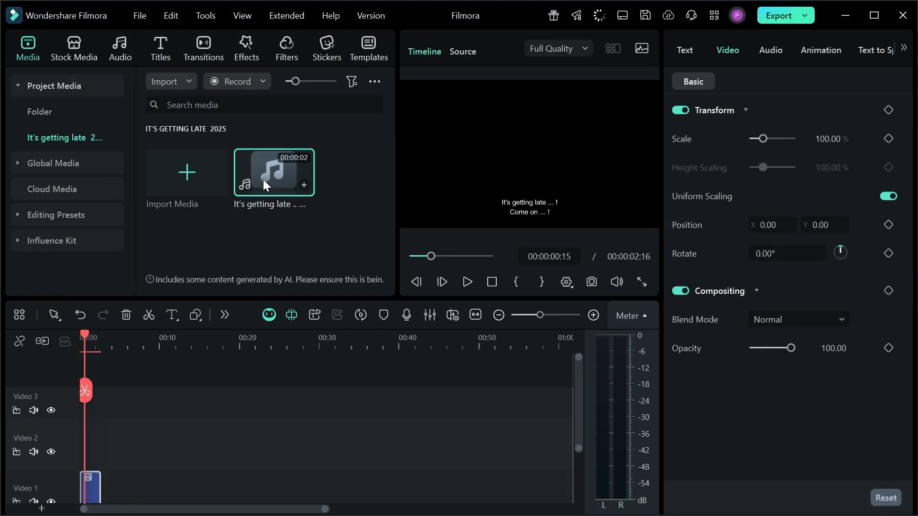
# - Preview the first speech clip, generate the longer 'Uninstall Premiere…' voiceover and select its second clip
pyautogui.click(465, 281)
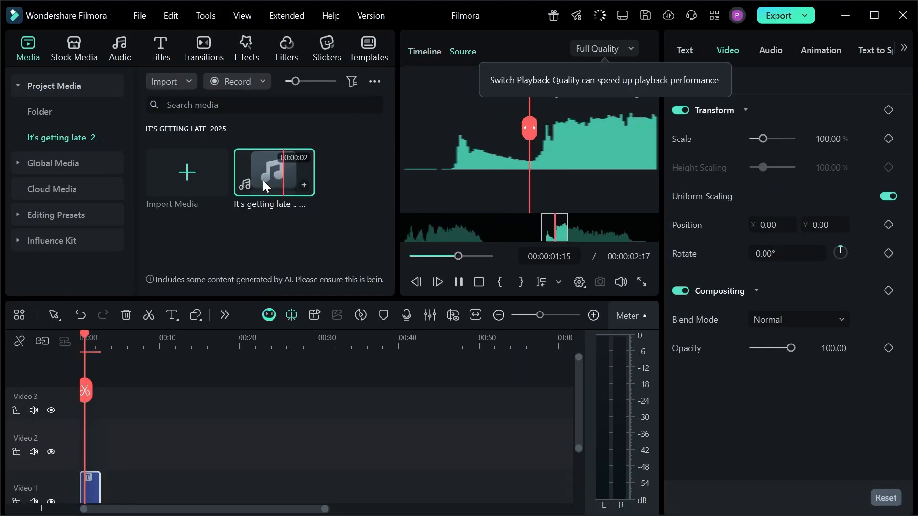
pyautogui.click(878, 49)
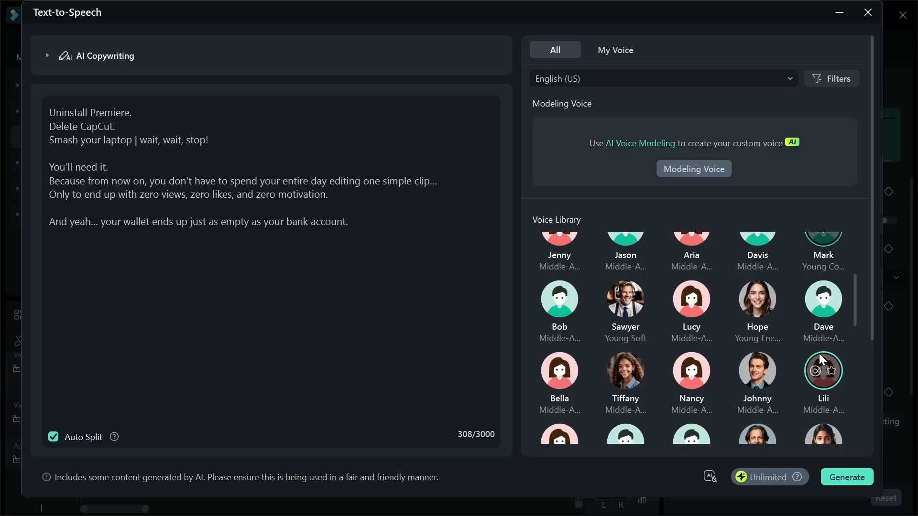
pyautogui.scroll(-3)
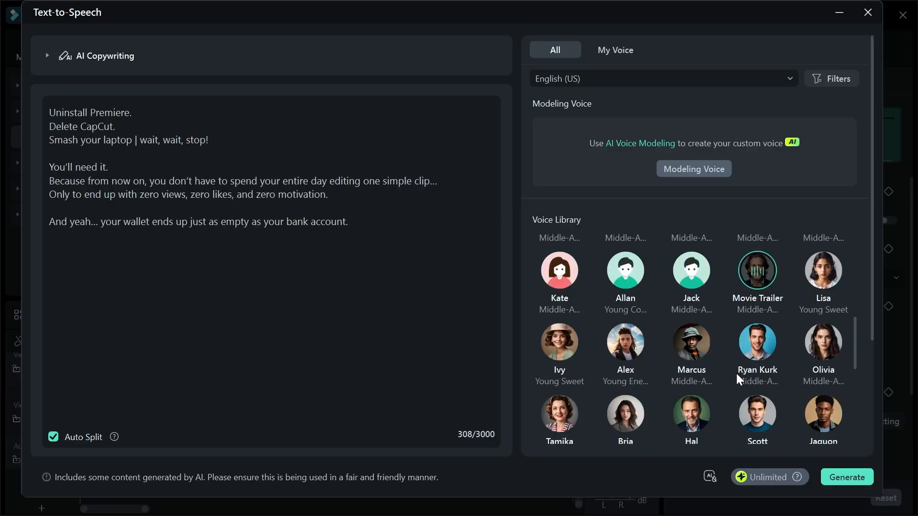
pyautogui.scroll(-3)
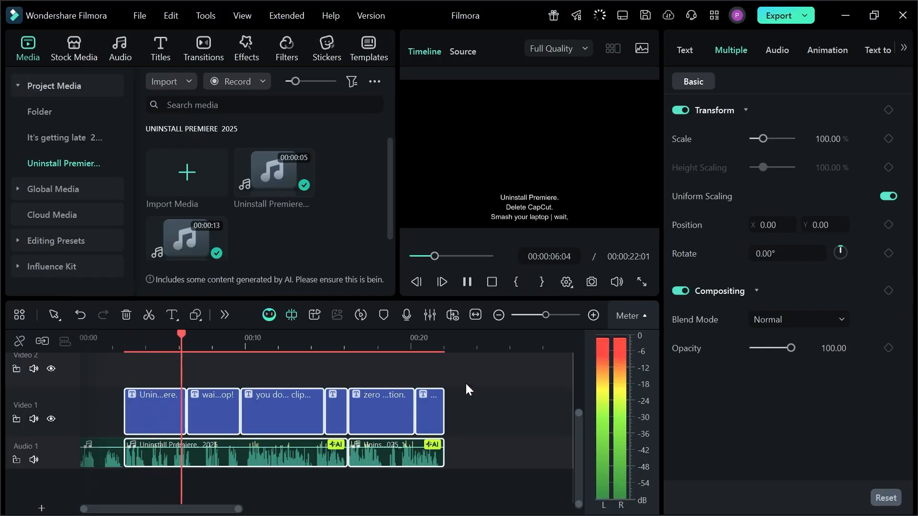
pyautogui.click(395, 452)
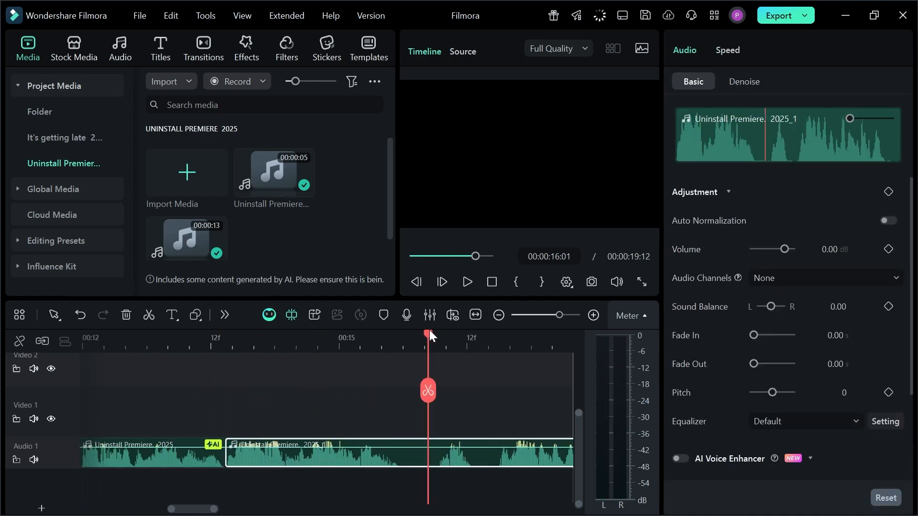
# - Lay the video clips over the voiceover and retime Remove Capcut to 0.80x and Time-Laps to 1.79x
pyautogui.click(234, 410)
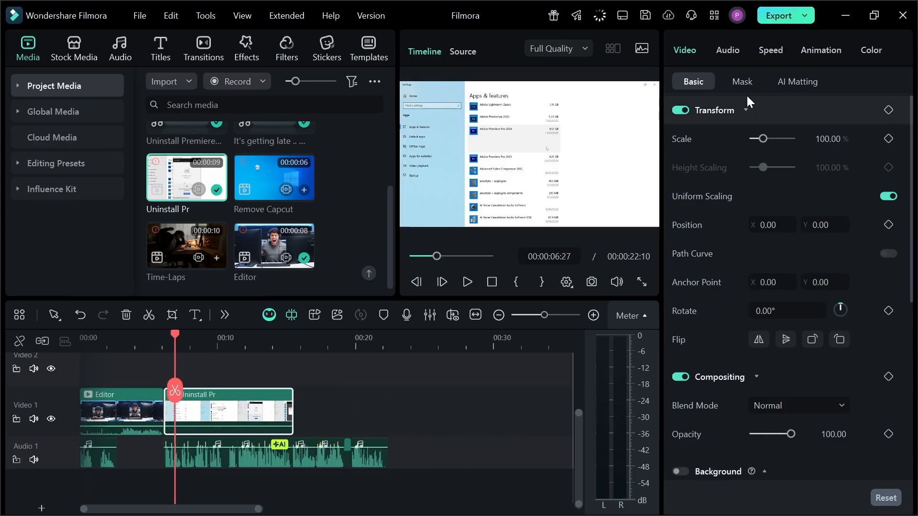
pyautogui.click(770, 50)
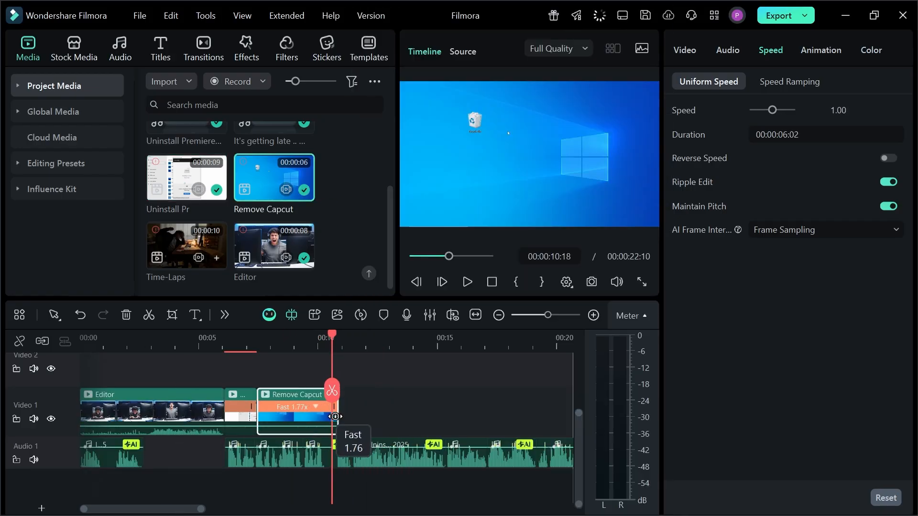
pyautogui.click(683, 50)
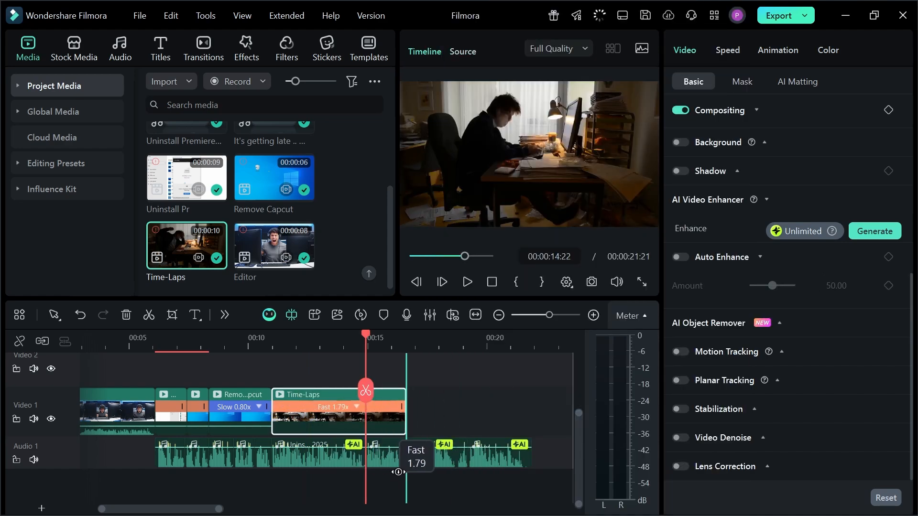
# - Browse Stock Media trending footage and Giphy partner media
pyautogui.click(73, 48)
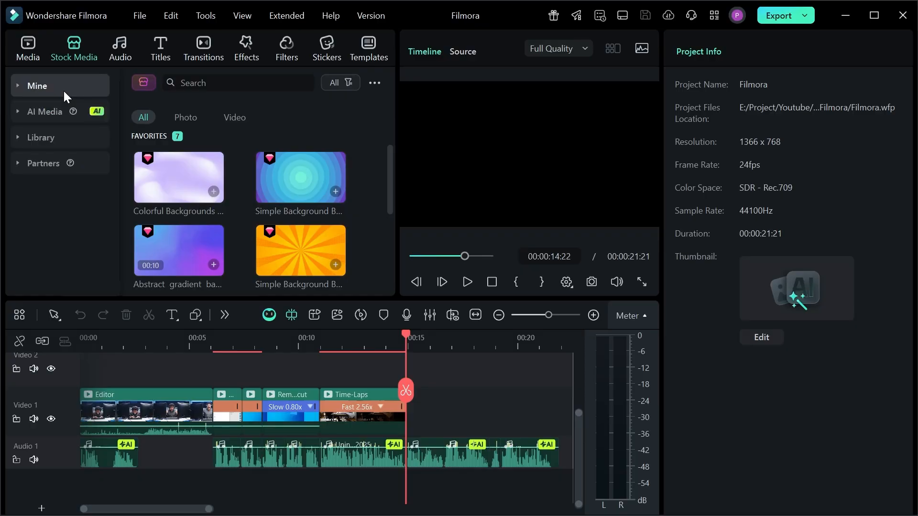
pyautogui.moveTo(54, 87)
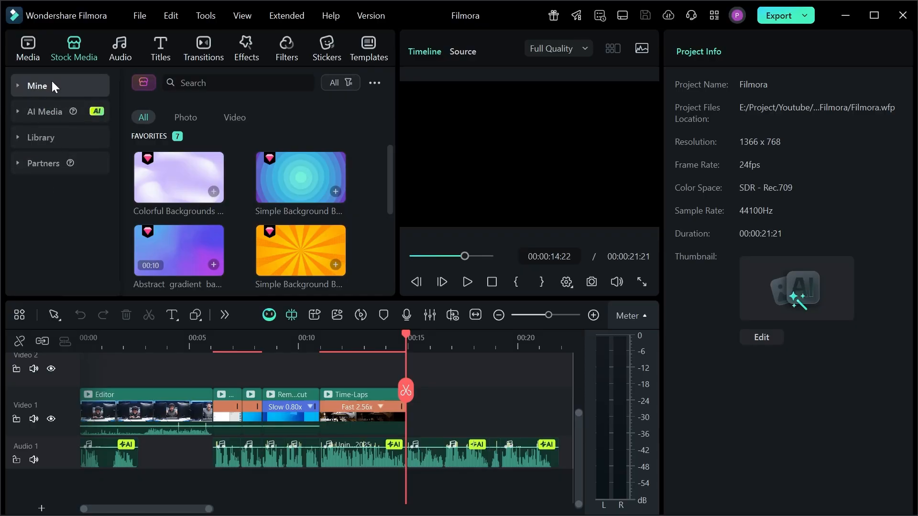
pyautogui.click(41, 137)
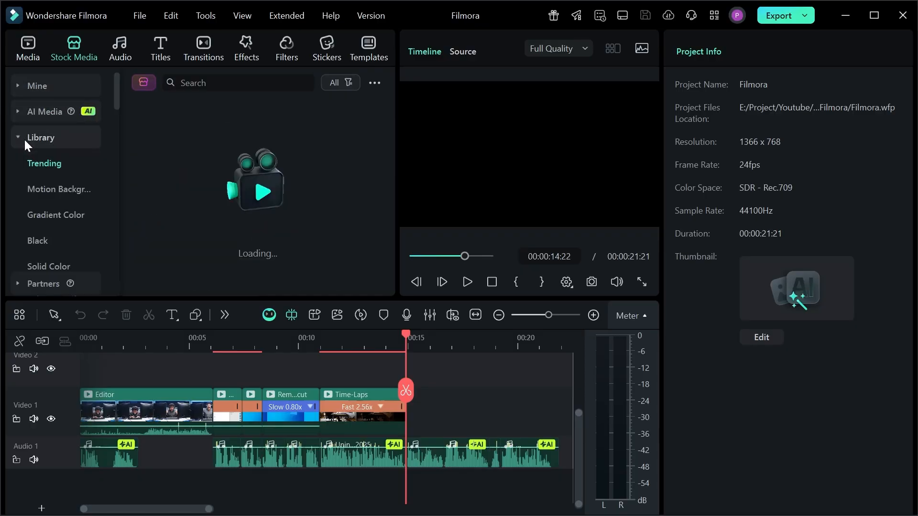
pyautogui.click(44, 164)
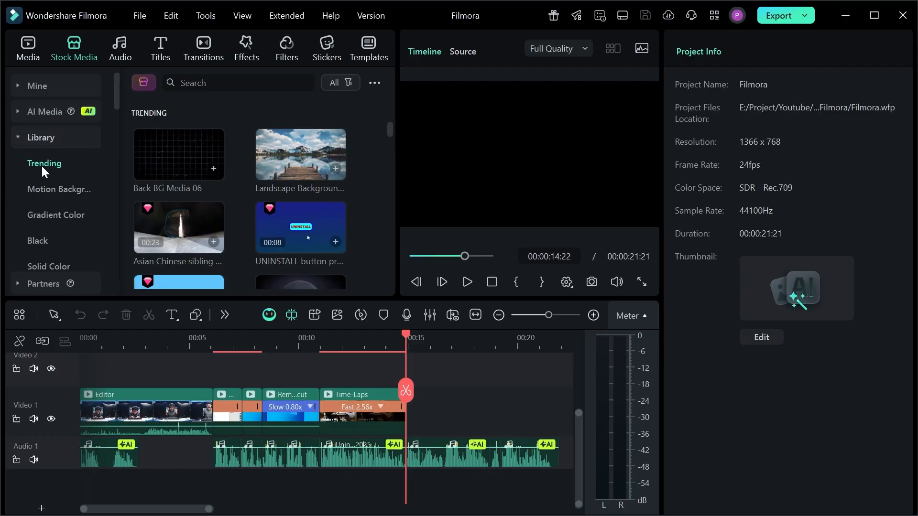
pyautogui.click(56, 215)
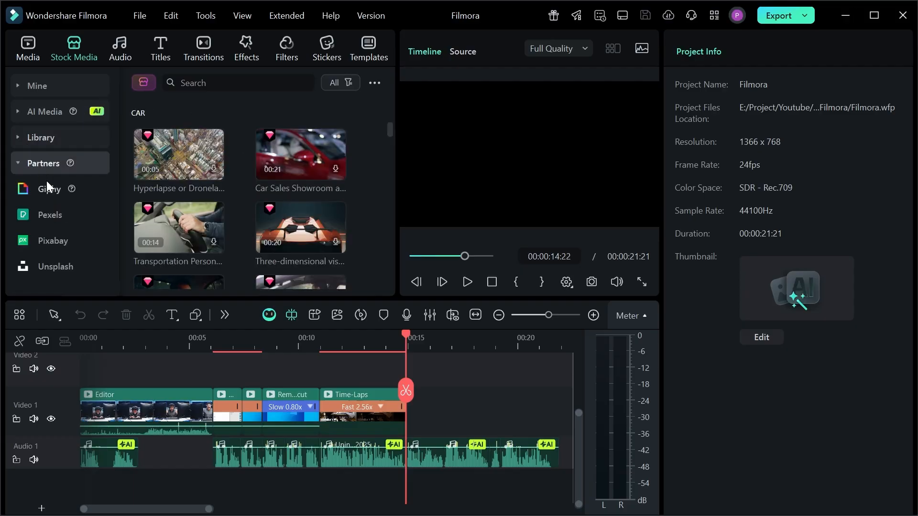
pyautogui.click(49, 189)
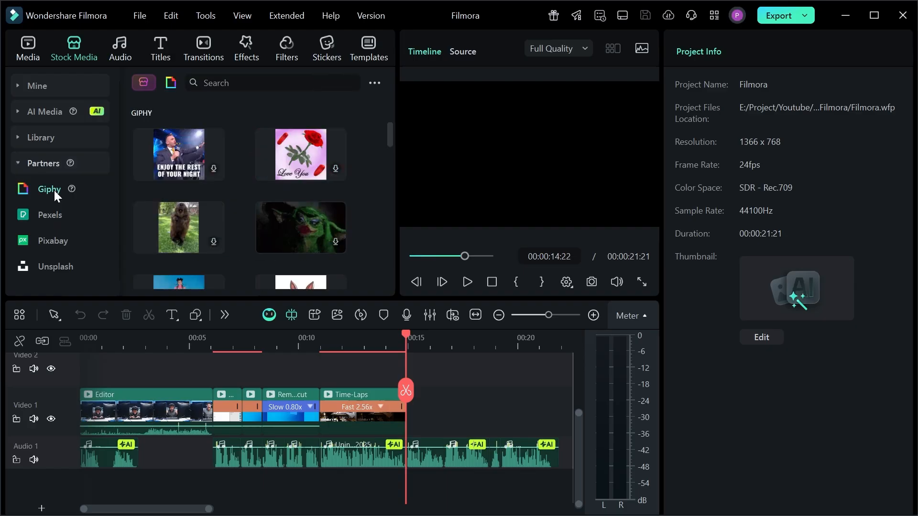
pyautogui.scroll(-3)
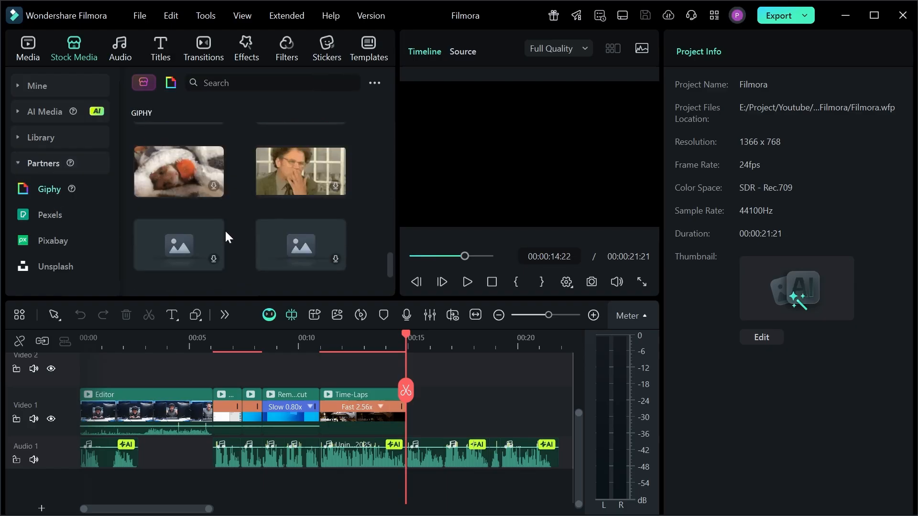
# - Explore AI Media generators, preview a Standard 2.0 clip, and land on Text to Video with Google Veo 3
pyautogui.click(44, 110)
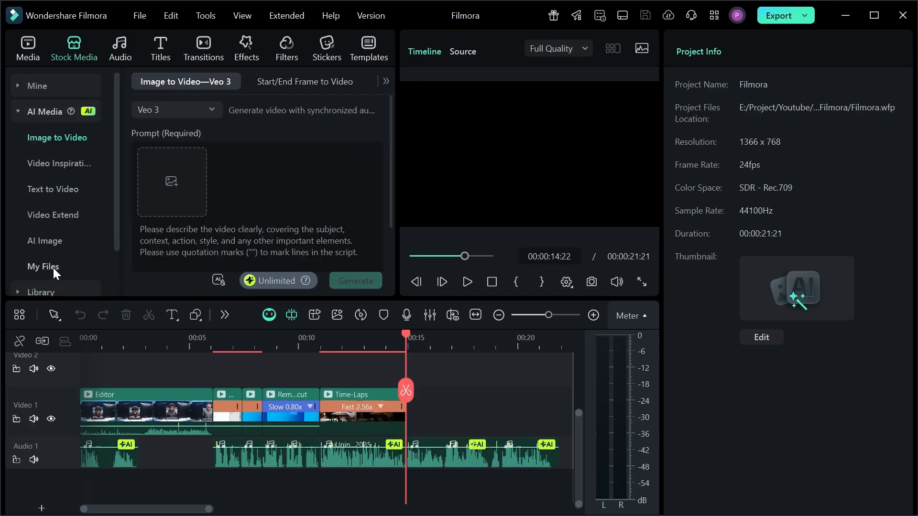
pyautogui.moveTo(190, 93)
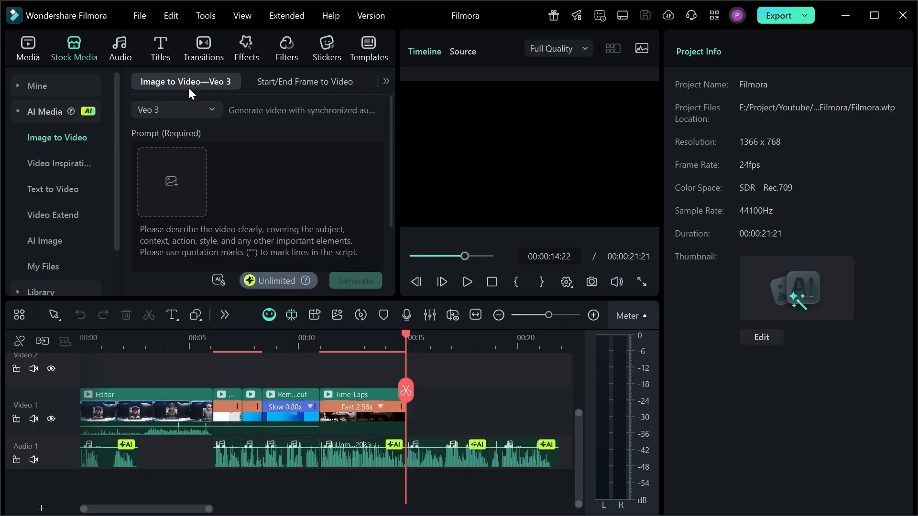
pyautogui.click(176, 110)
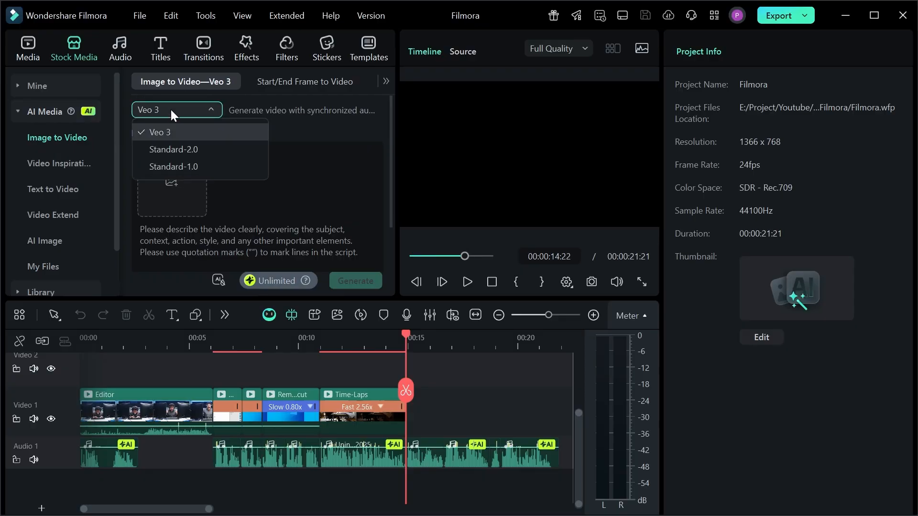
pyautogui.click(173, 167)
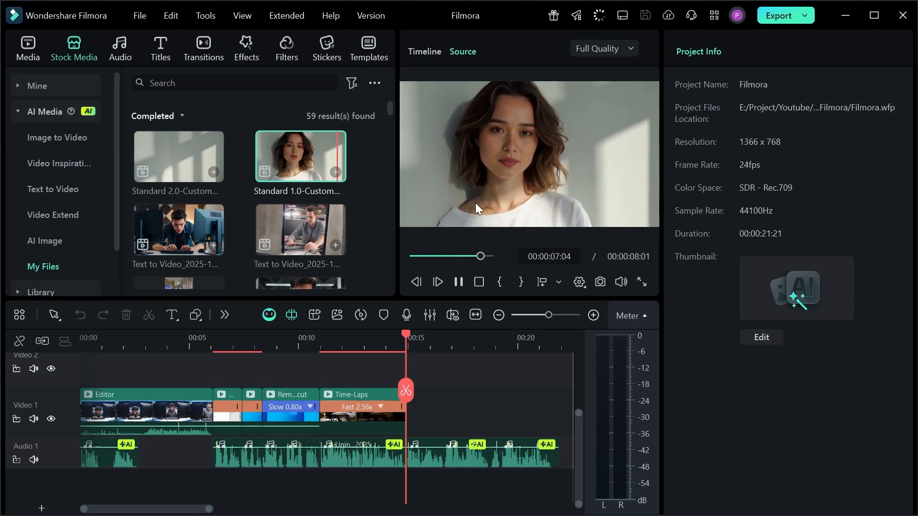
pyautogui.click(179, 156)
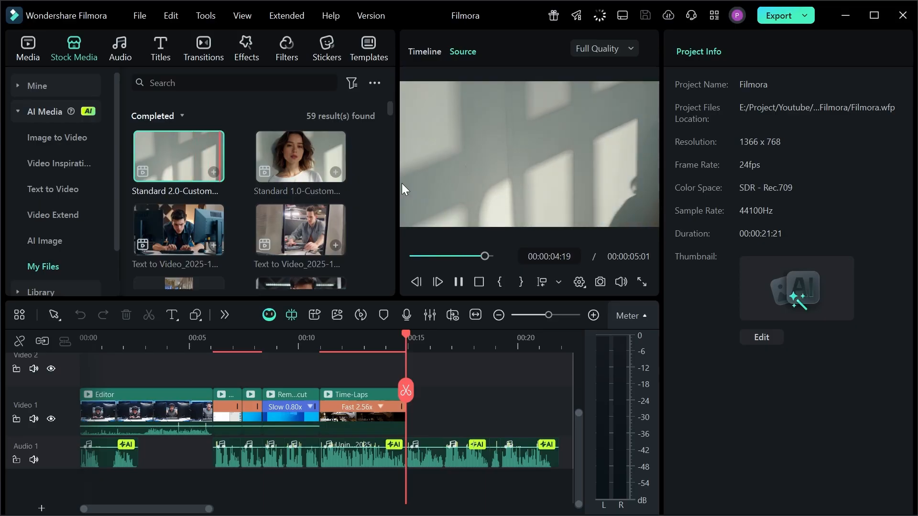
pyautogui.click(56, 138)
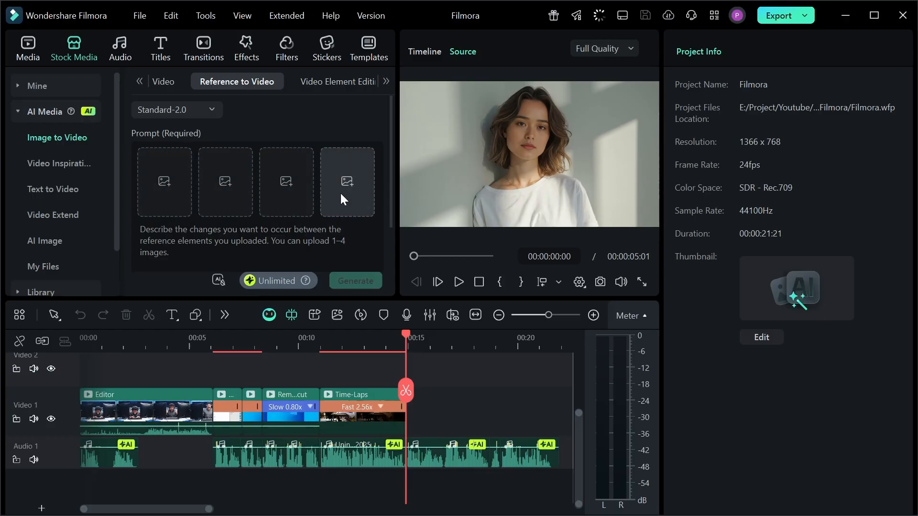
pyautogui.click(58, 164)
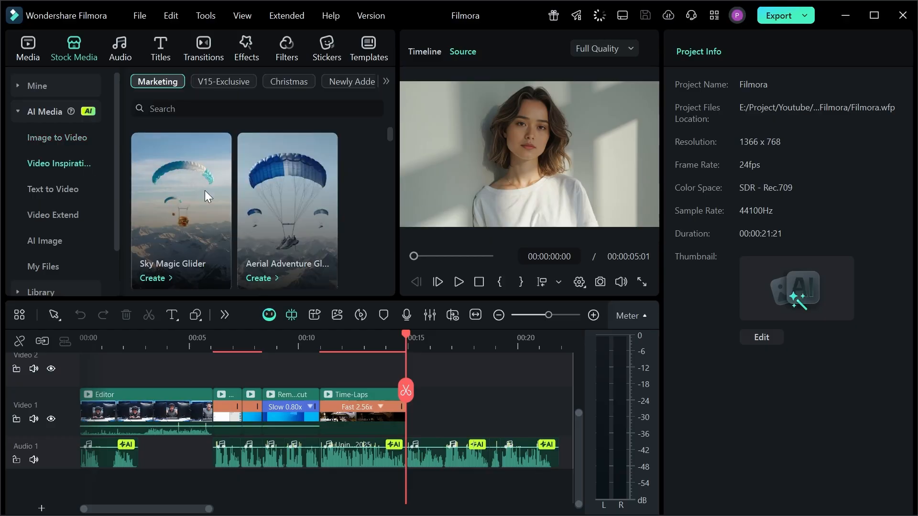
pyautogui.moveTo(309, 218)
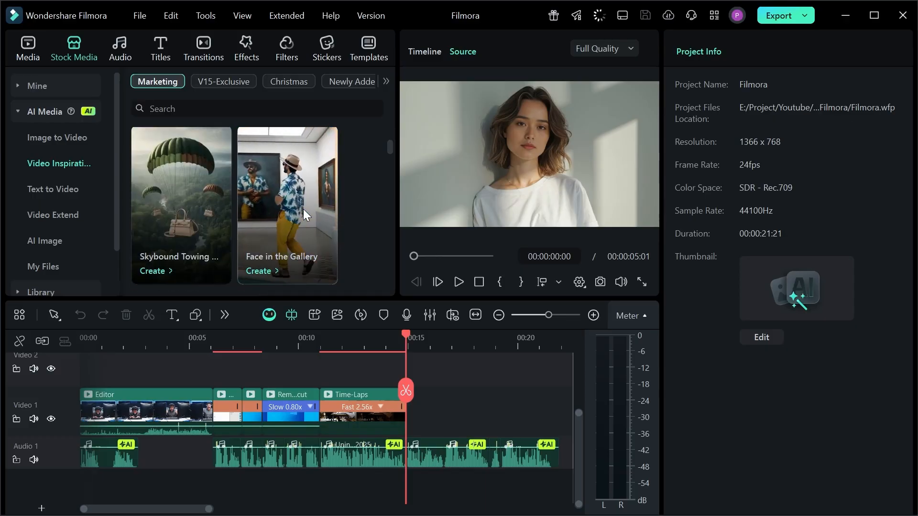
pyautogui.click(53, 188)
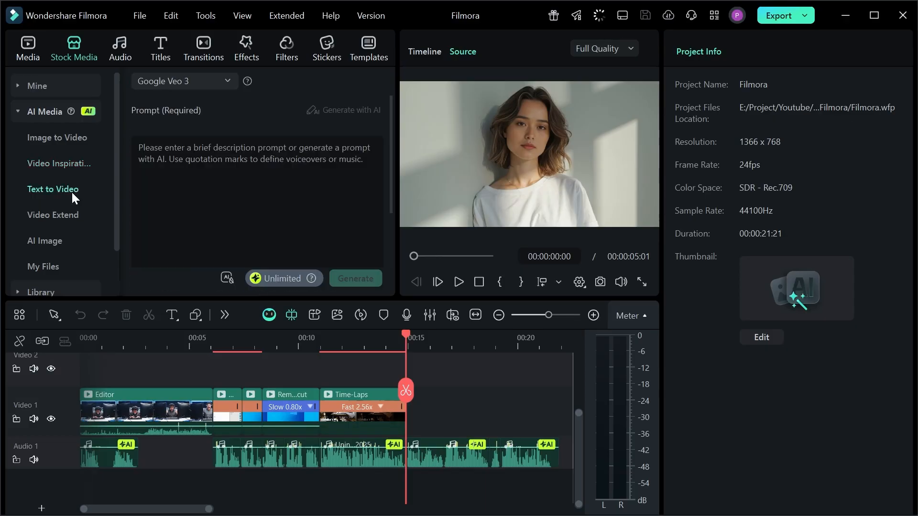
# - Place the Trending stock clip Back BG Media 06 on Video 1 after the Time-Laps clip
pyautogui.click(254, 182)
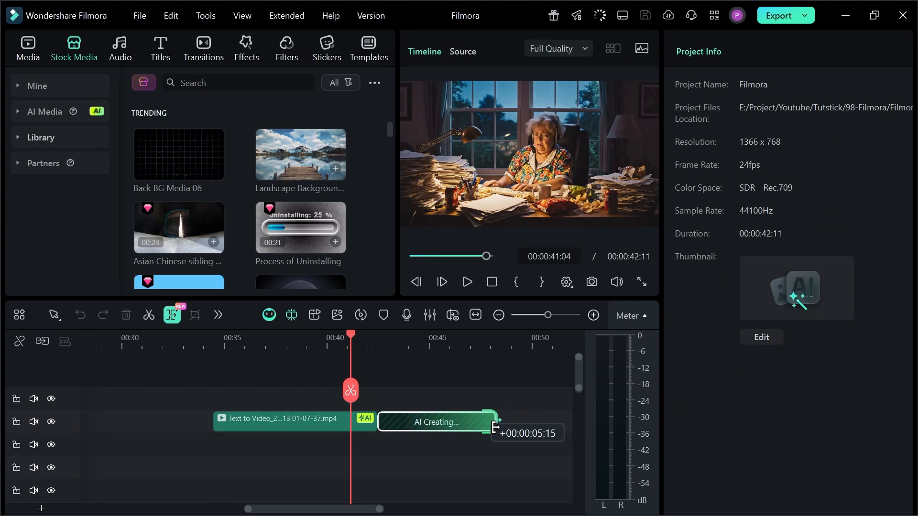
pyautogui.click(44, 111)
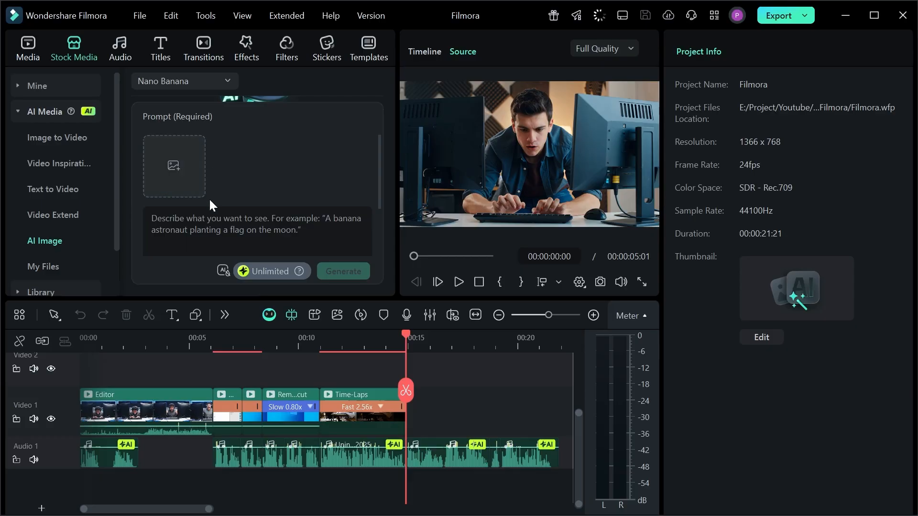
pyautogui.click(183, 80)
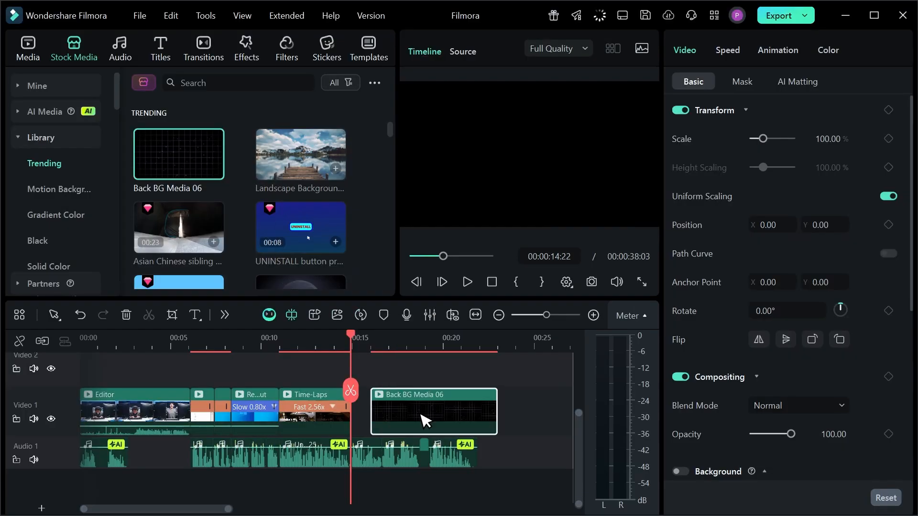
# - In Effects > AI Infographic > Animated Charts, try several chart types and choose the stacked area chart
pyautogui.click(246, 48)
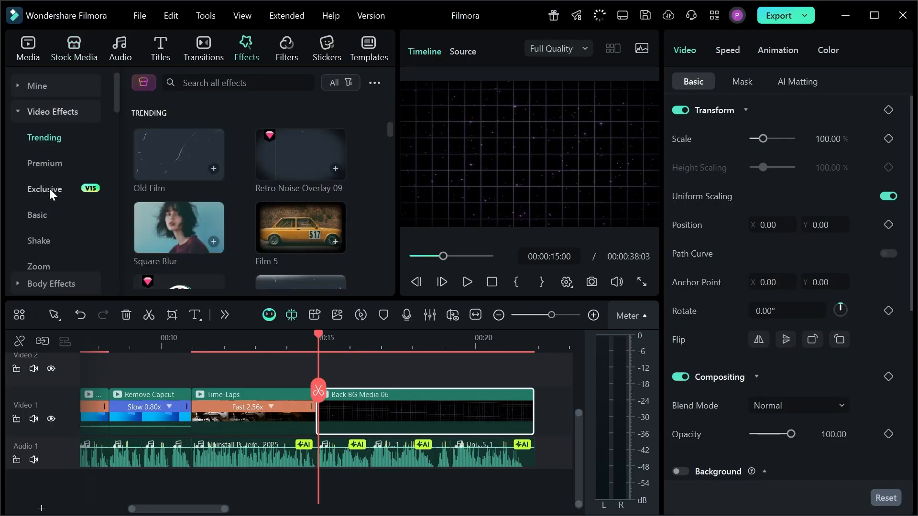
pyautogui.click(56, 215)
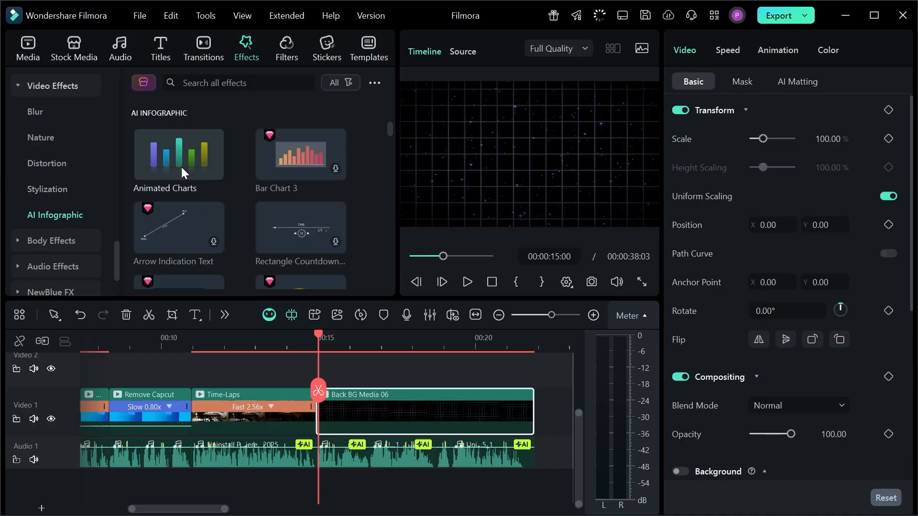
pyautogui.doubleClick(178, 154)
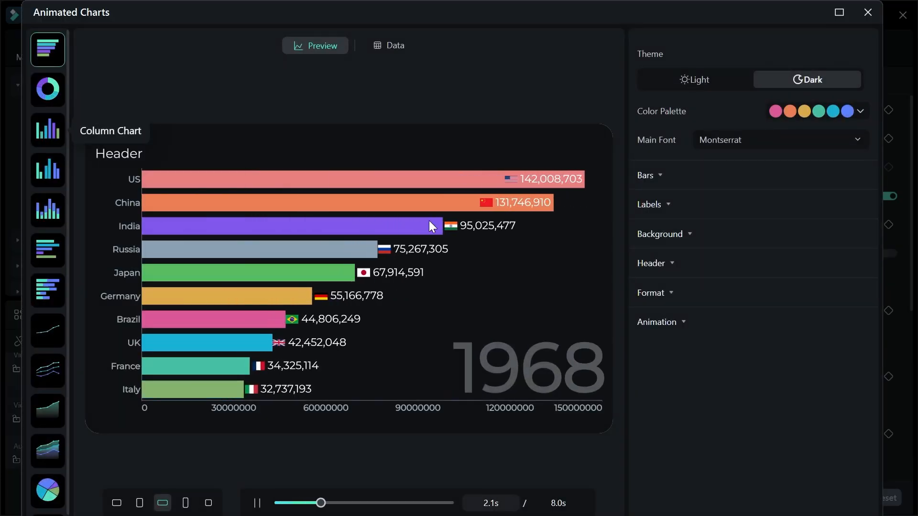
pyautogui.click(48, 89)
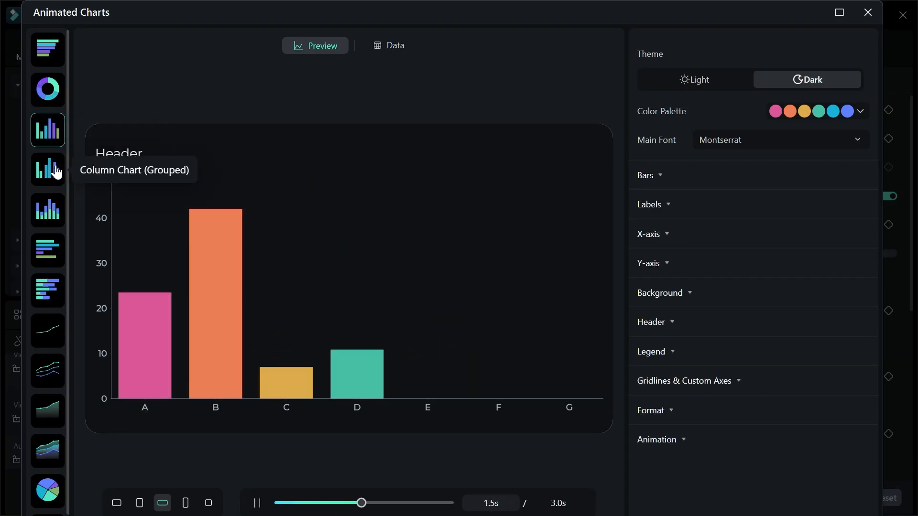
pyautogui.click(48, 209)
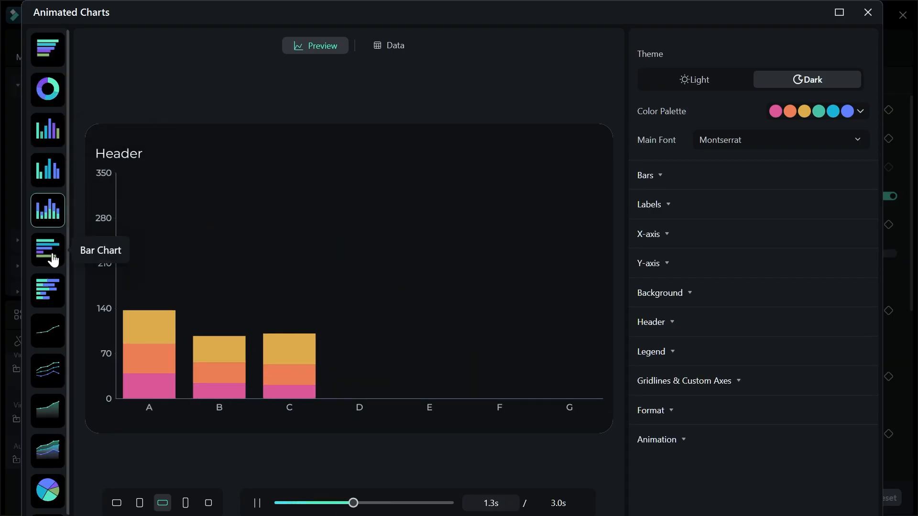
pyautogui.click(48, 290)
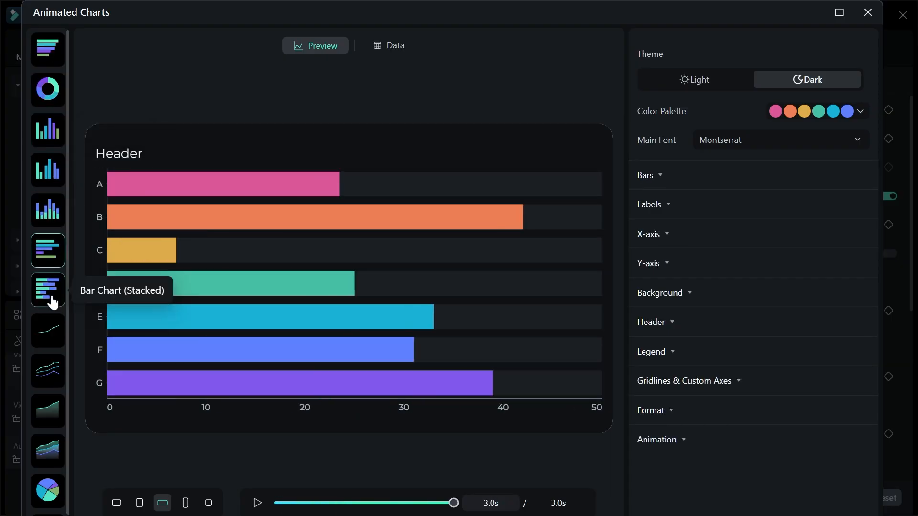
pyautogui.click(47, 331)
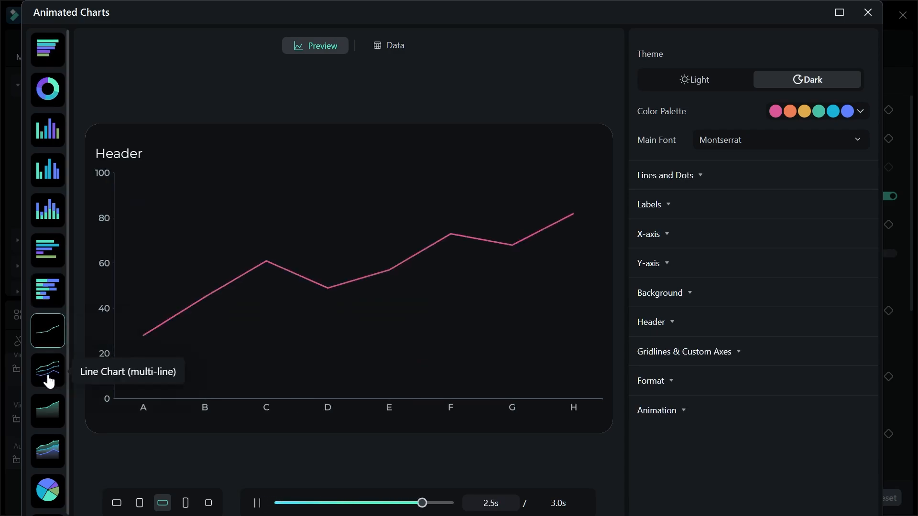
pyautogui.click(48, 429)
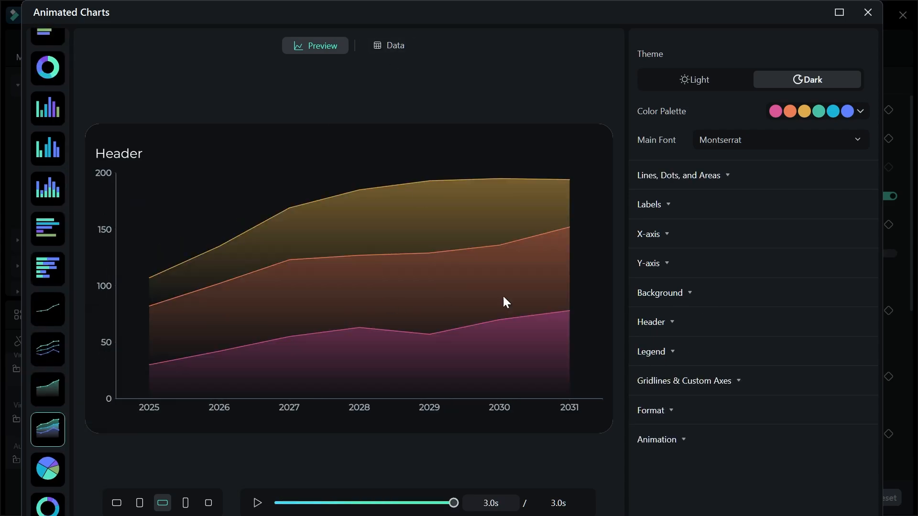
# - Drive the chart by months and Like counts, set line width 13 and 0% background, add it to the timeline
pyautogui.click(388, 46)
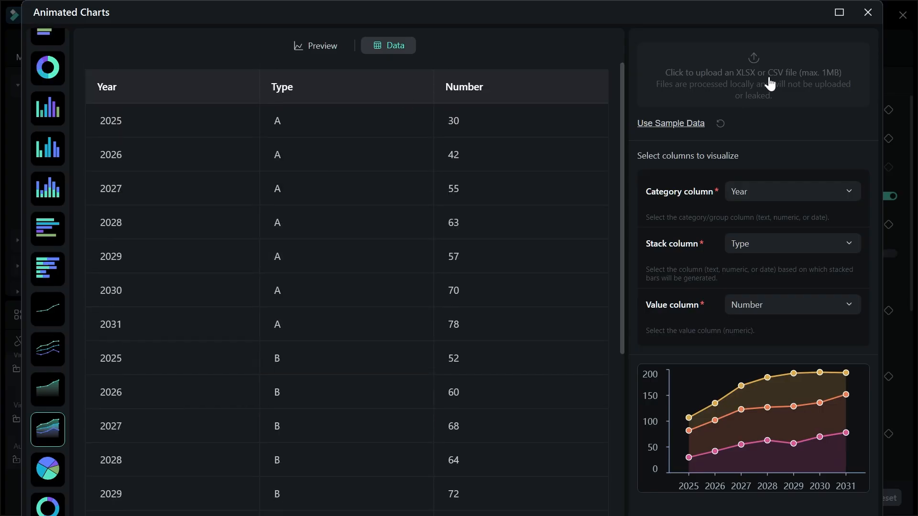
pyautogui.click(791, 243)
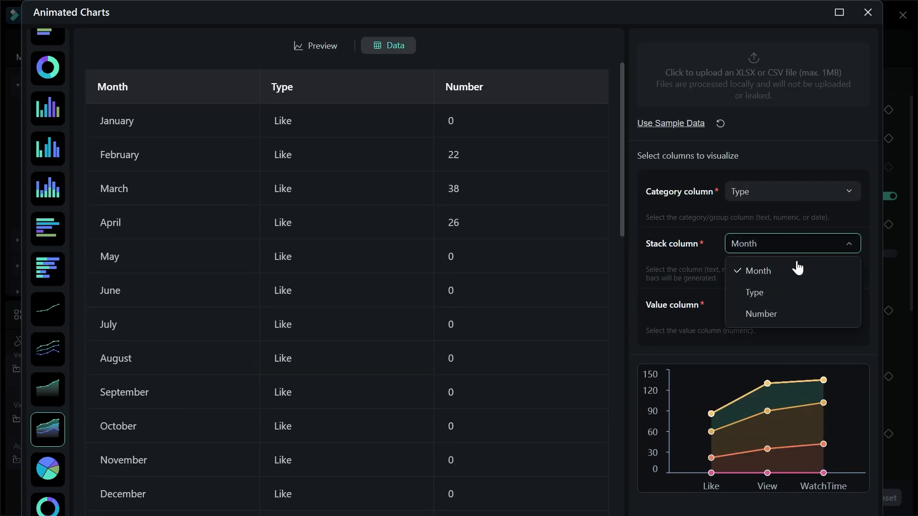
pyautogui.click(760, 314)
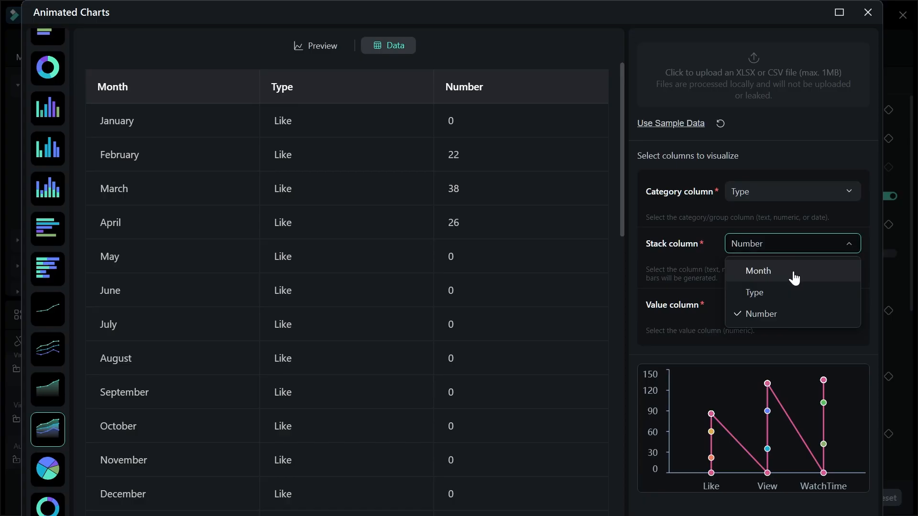
pyautogui.click(757, 271)
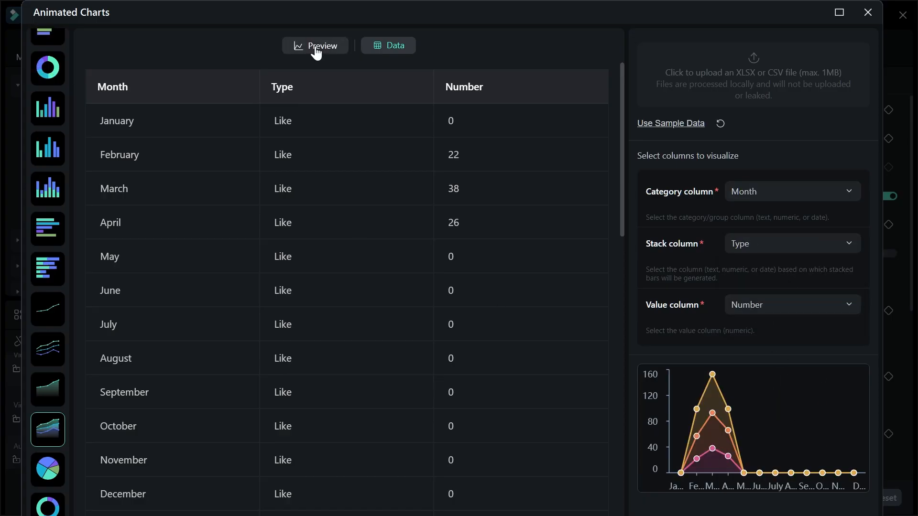
pyautogui.click(315, 46)
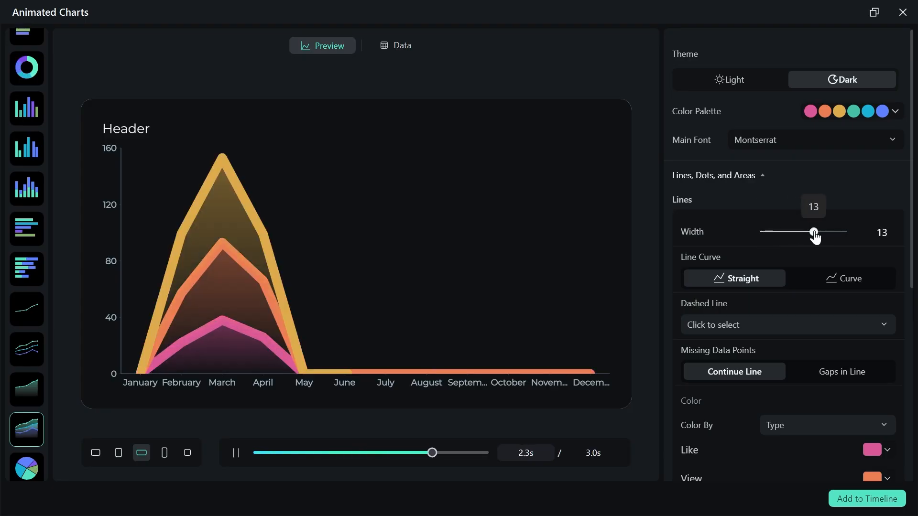
pyautogui.click(895, 323)
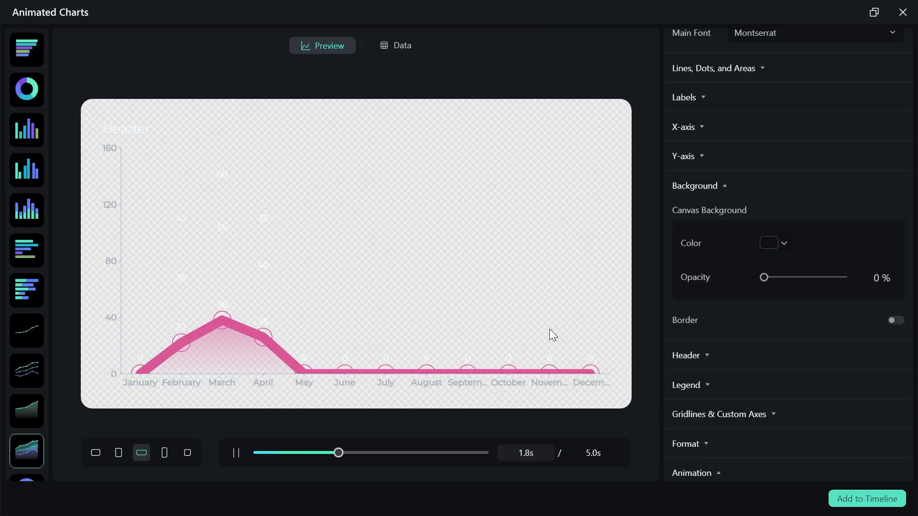
pyautogui.click(866, 499)
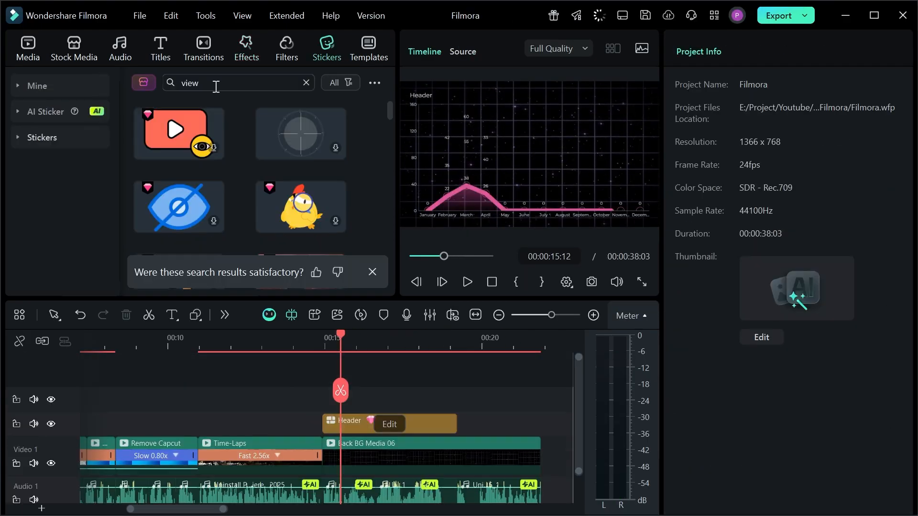
# - Add the Views sticker, set Path follow to it and keyframe Trim path End so it travels over the chart
pyautogui.doubleClick(179, 133)
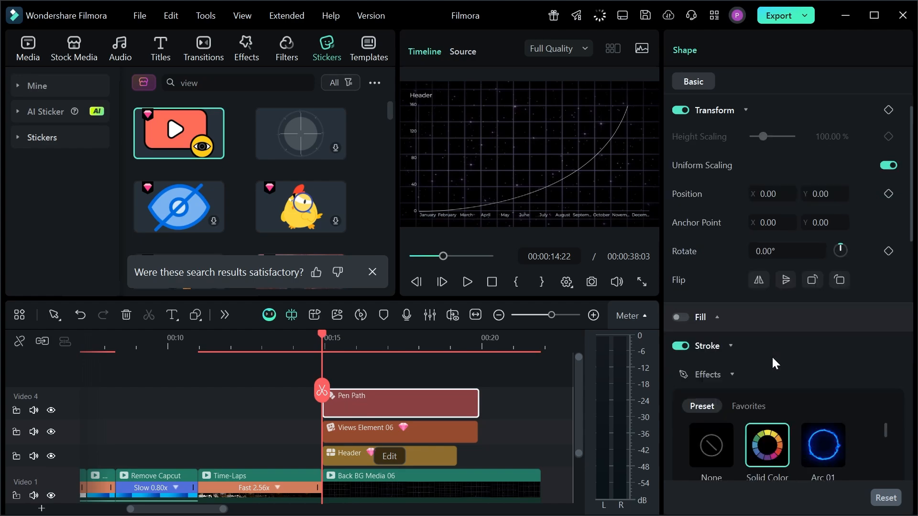
pyautogui.click(797, 281)
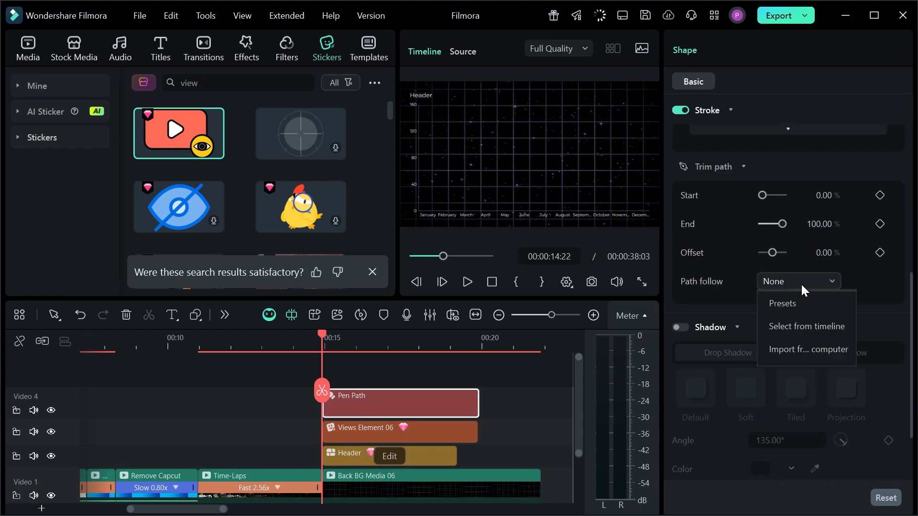
pyautogui.click(807, 326)
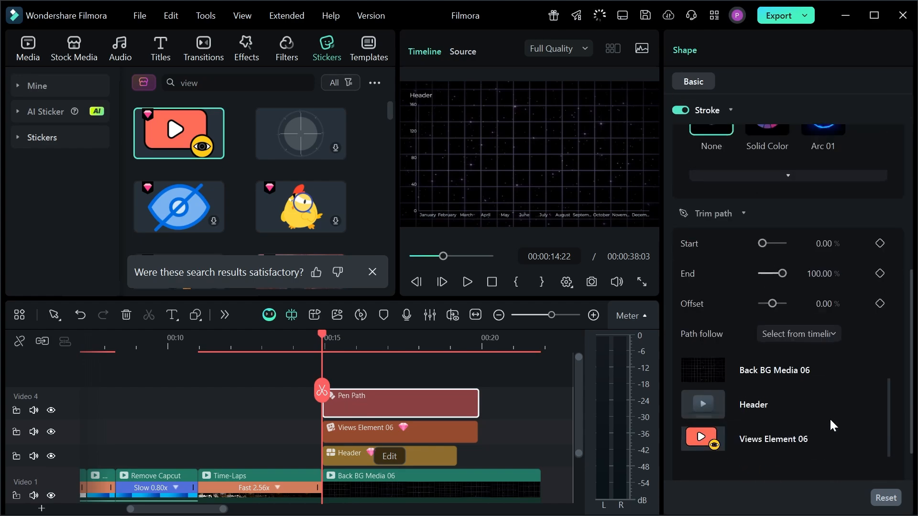
pyautogui.scroll(3)
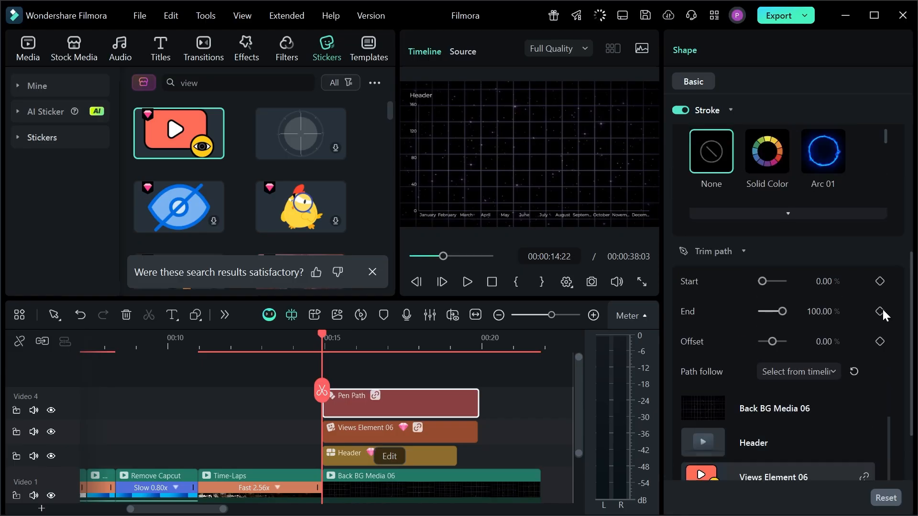
pyautogui.click(328, 336)
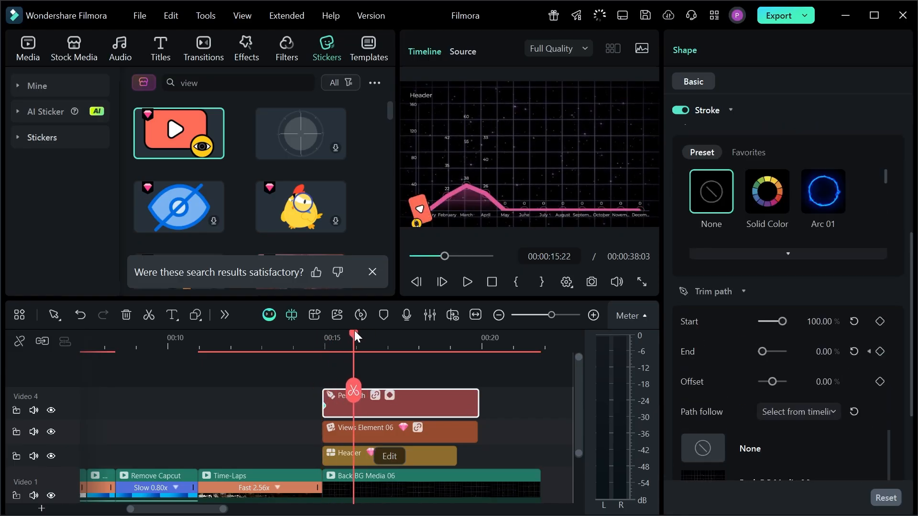
pyautogui.click(466, 281)
pyautogui.write('lik')
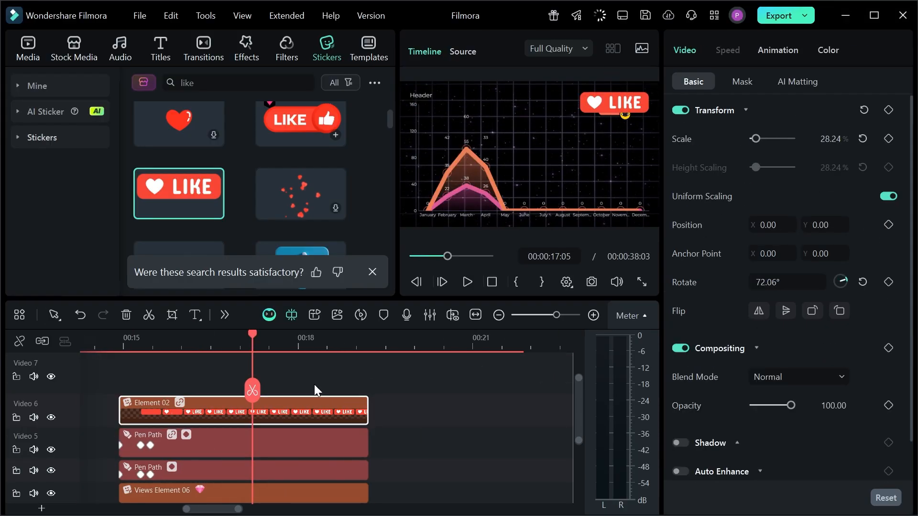
pyautogui.click(295, 441)
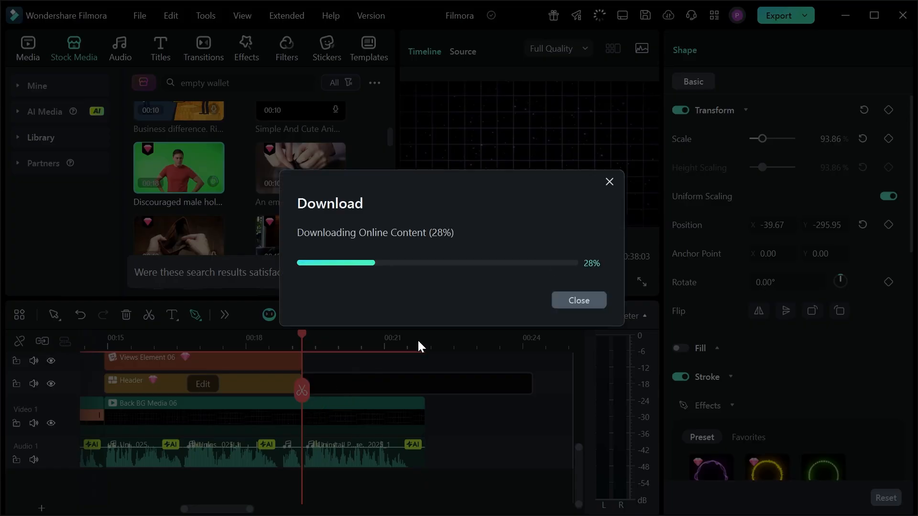
# - Key out the green background of the empty-wallet clip on Video 2 with Chroma Key under AI Matting
pyautogui.click(578, 301)
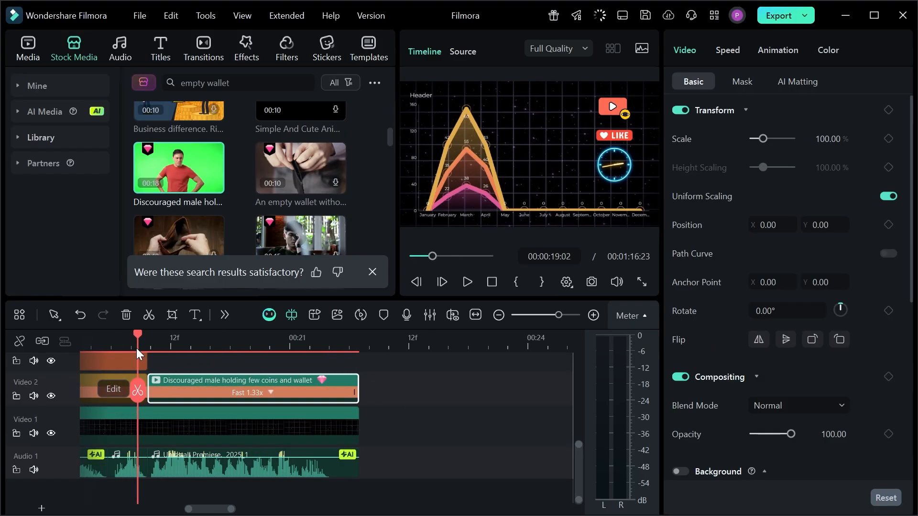
pyautogui.moveTo(138, 335); pyautogui.dragTo(272, 335)
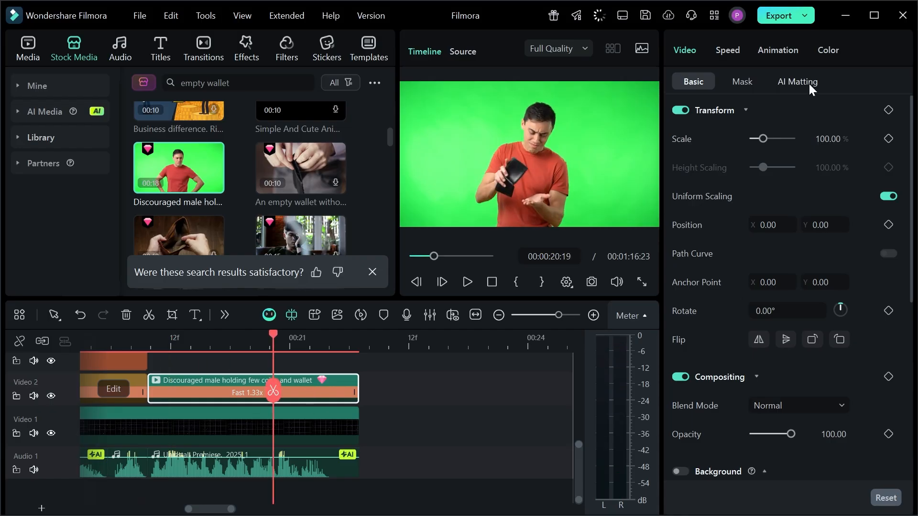
pyautogui.click(797, 82)
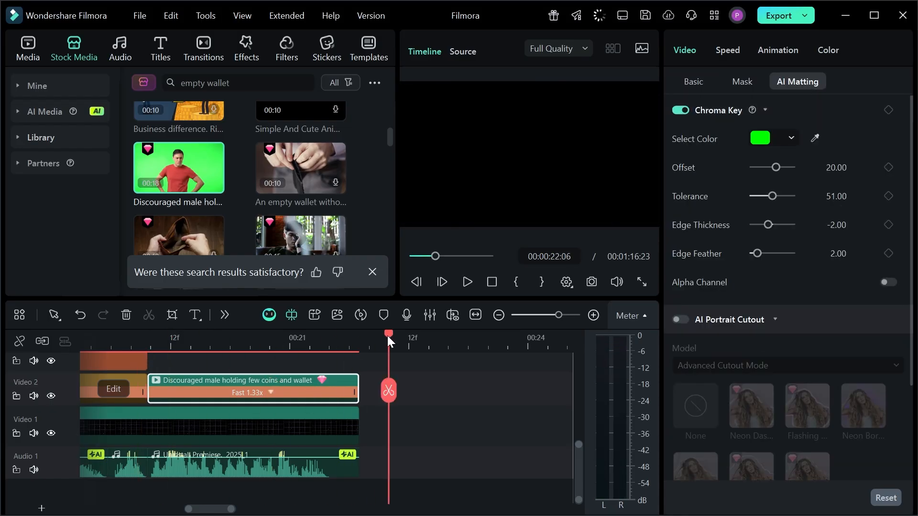
pyautogui.click(467, 281)
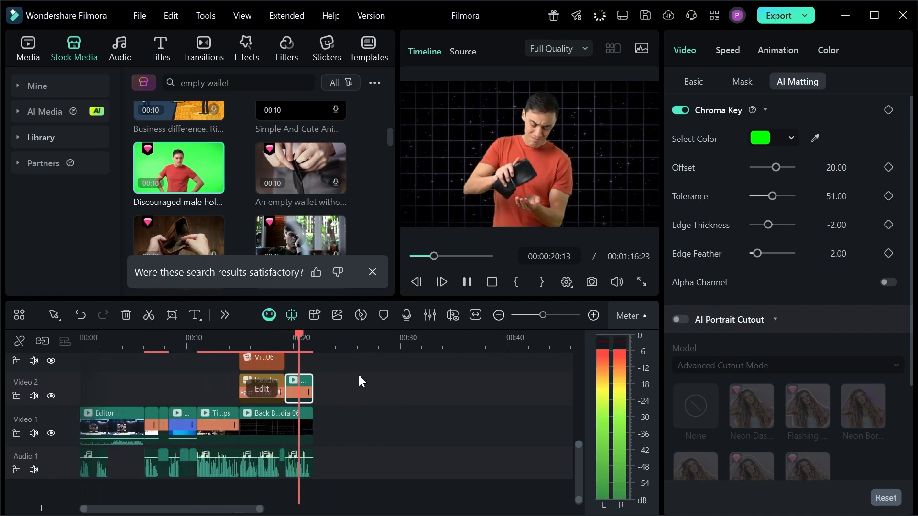
pyautogui.click(246, 47)
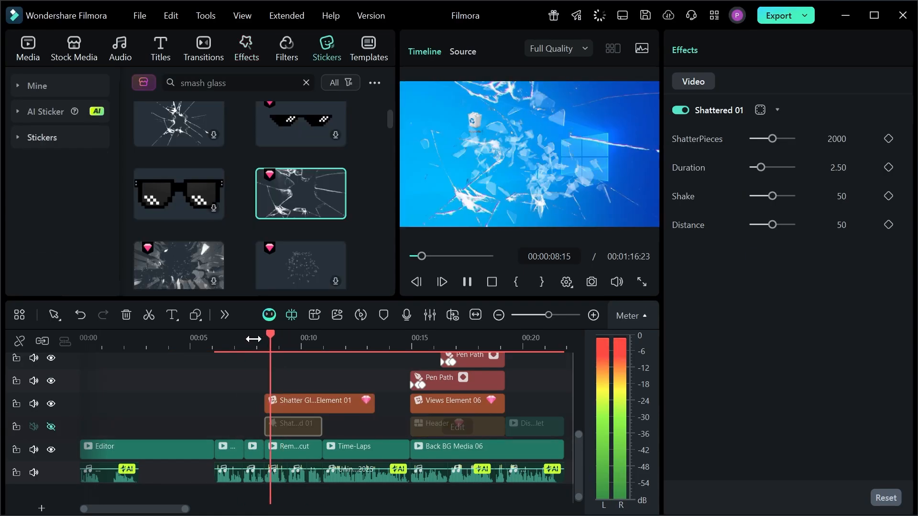
# - Apply the Shattered 01 effect and Static 2 glitch above the shattered-glass sticker on the timeline
pyautogui.click(246, 47)
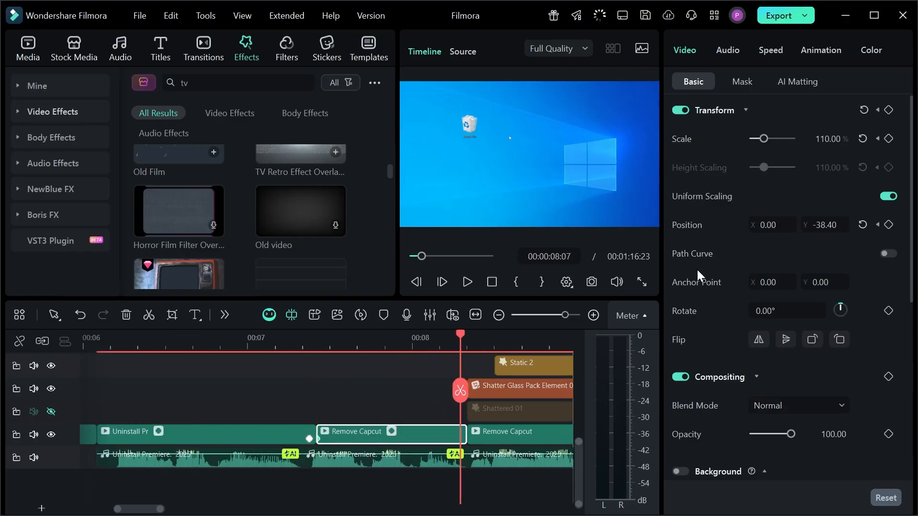
pyautogui.click(120, 48)
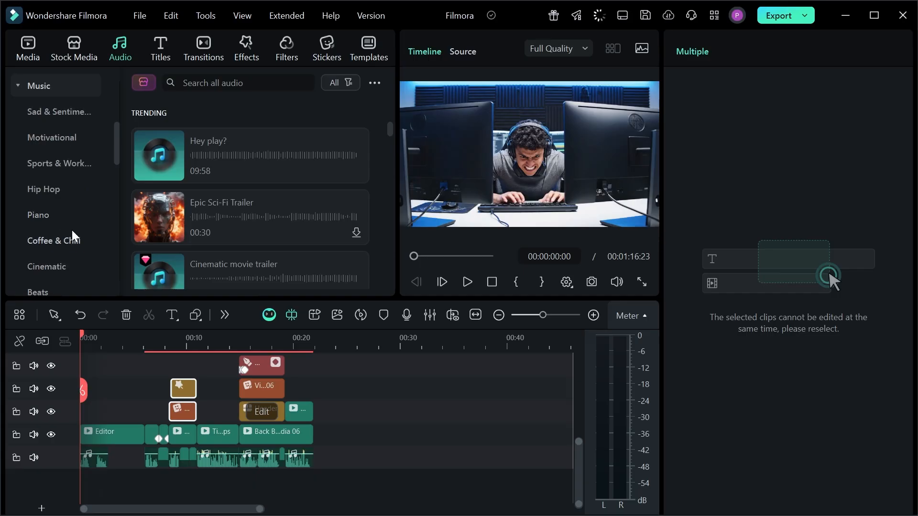
# - Put the Intro track New Product Description on Audio 2 as background music and lower it to about −13 dB
pyautogui.scroll(-3)
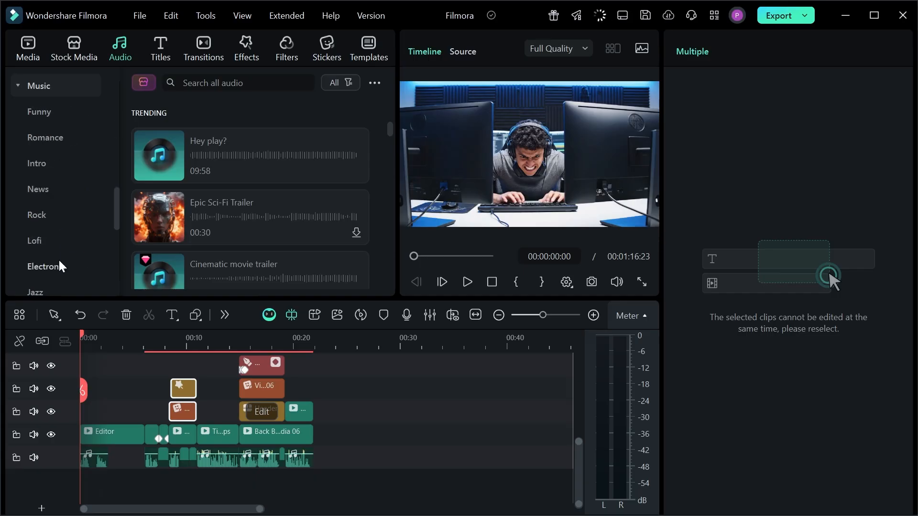
pyautogui.scroll(-3)
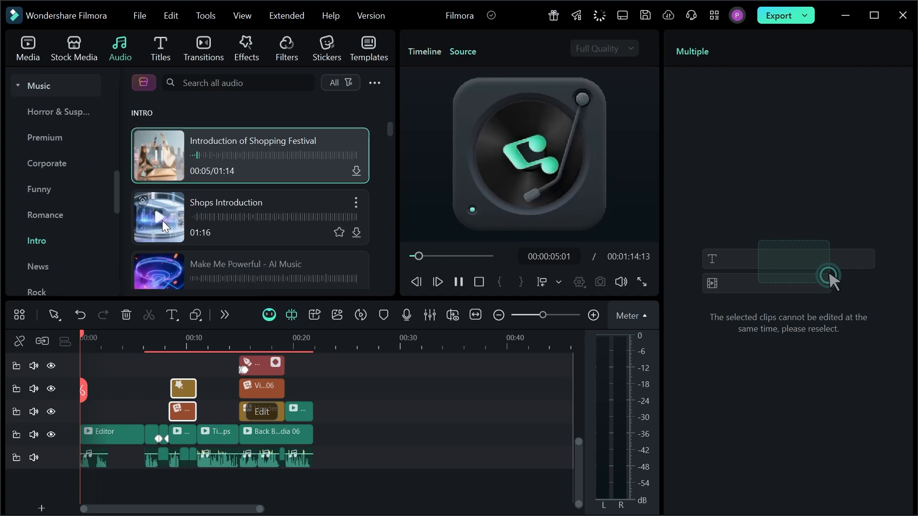
pyautogui.scroll(-3)
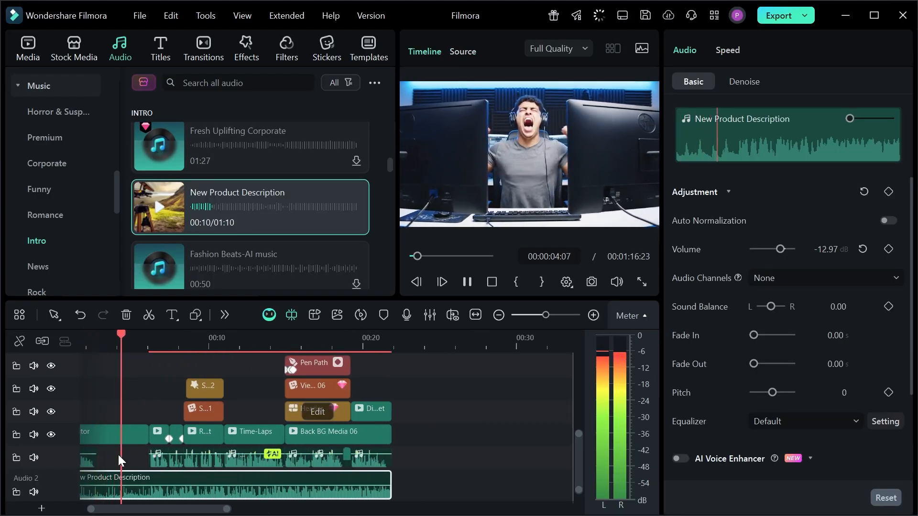
# - Search Sound Effects for 'break' and 'sad man', add Broken Glass Debris and Man Cry 02, and turn the cry down
pyautogui.click(43, 111)
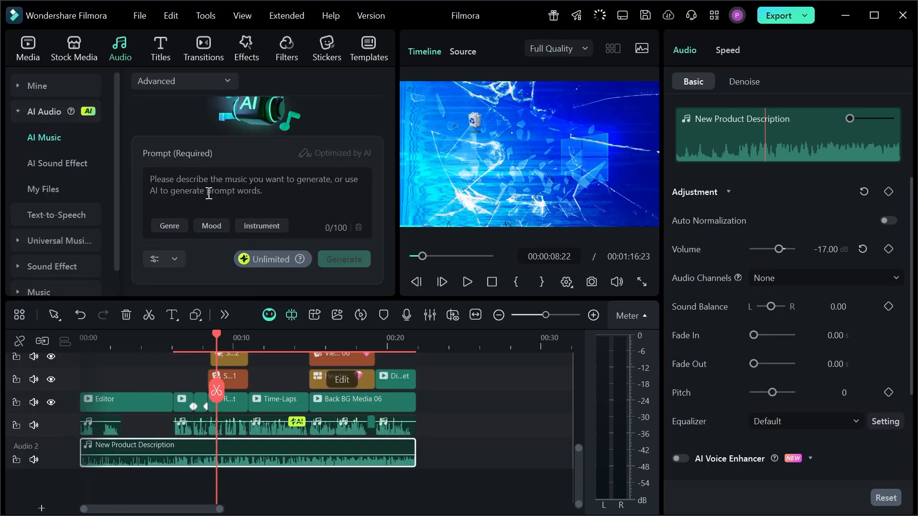
pyautogui.click(56, 162)
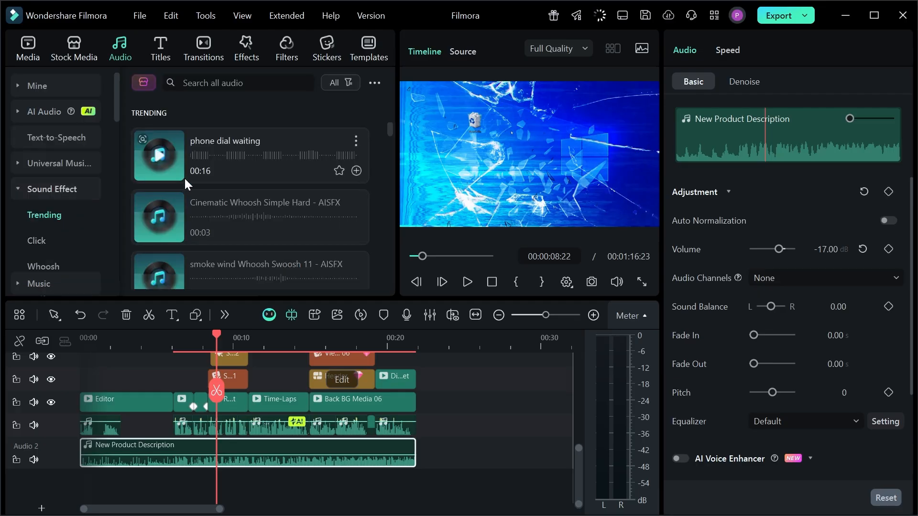
pyautogui.write('break')
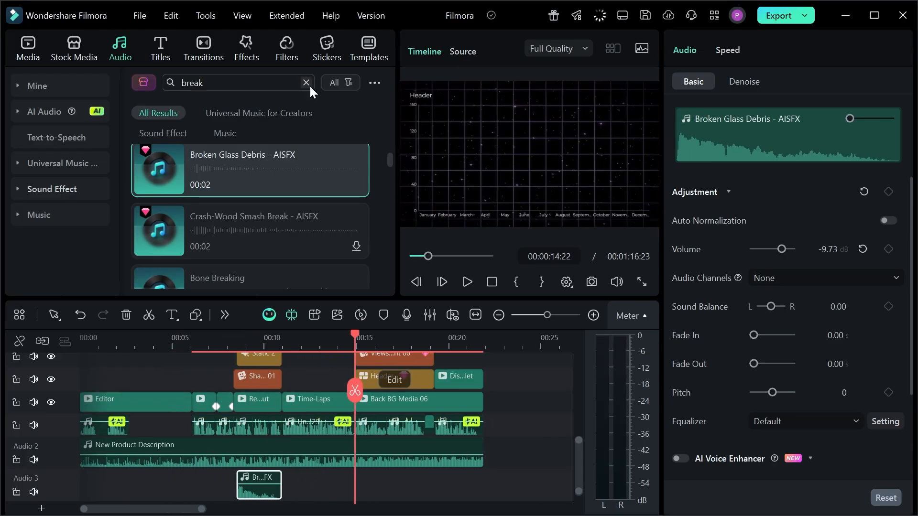
pyautogui.click(305, 82)
pyautogui.write('sad man')
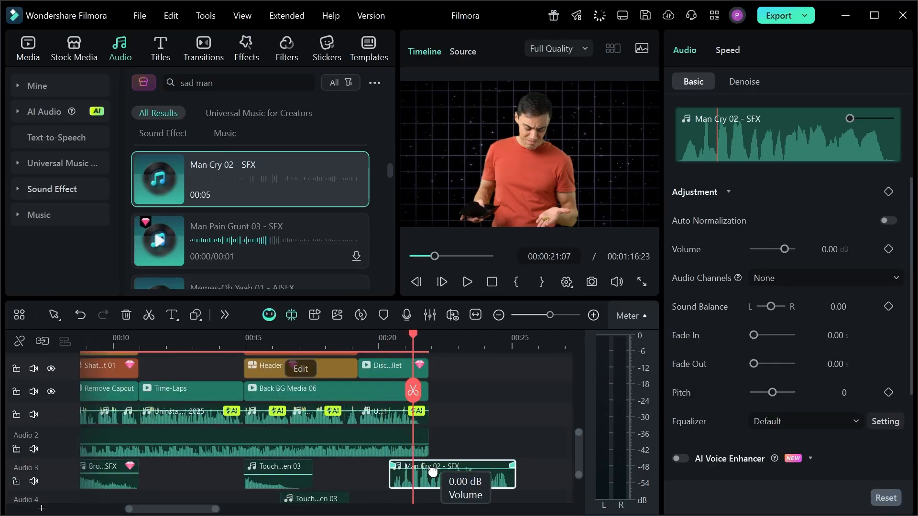
pyautogui.click(467, 282)
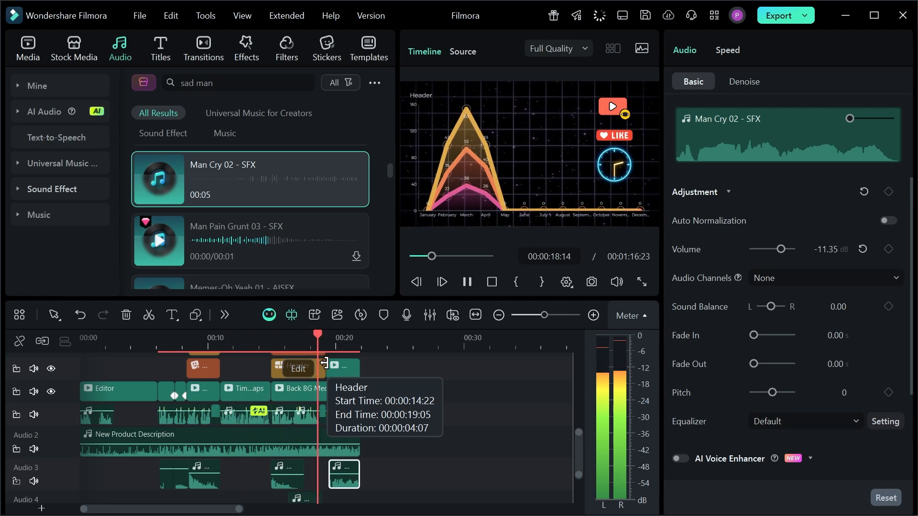
# - Join the clips with Glitch, Fast Wipe Right and Basic Zoom Out transitions and review them
pyautogui.click(203, 47)
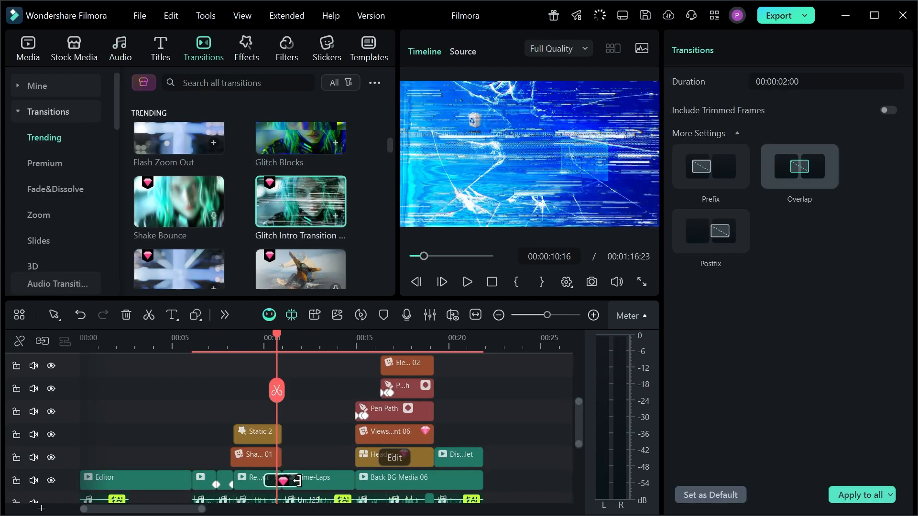
pyautogui.click(466, 281)
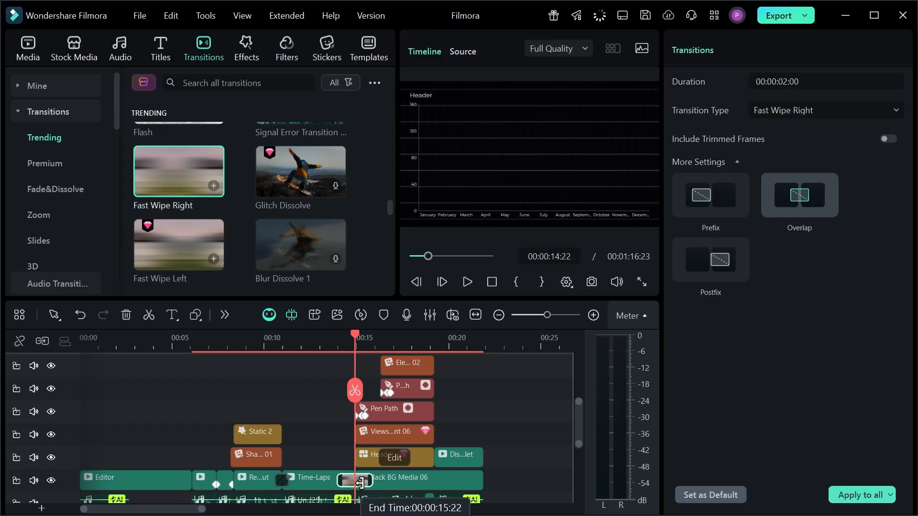
pyautogui.click(467, 281)
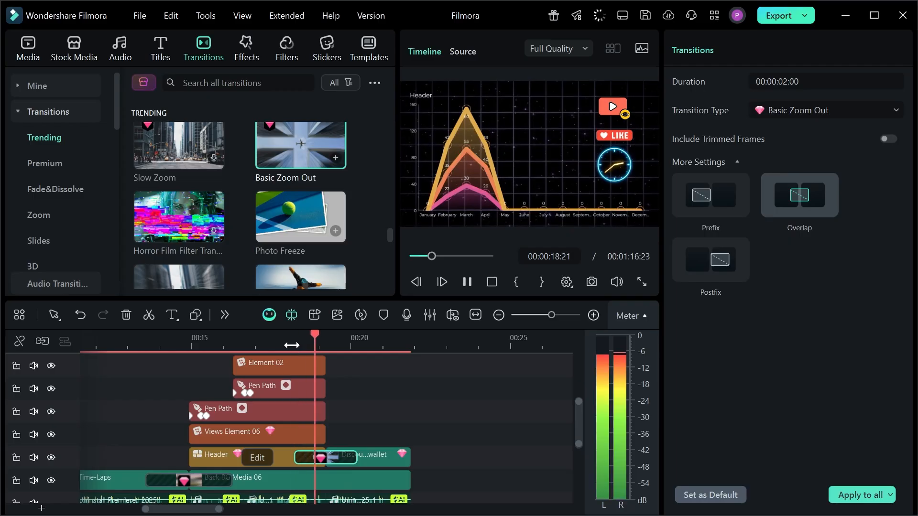
# - Generate Dynamic AI captions for the entire timeline in English (US), No Translation, Auto-match on
pyautogui.click(159, 48)
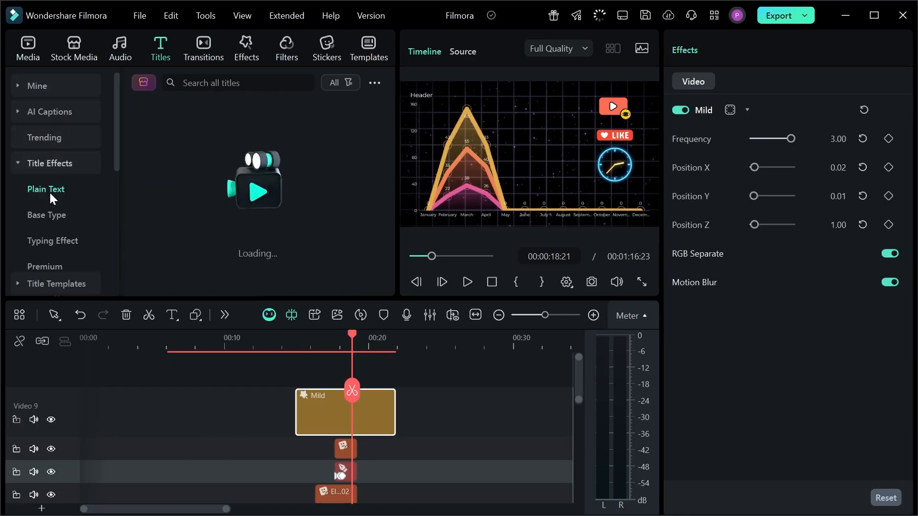
pyautogui.click(46, 189)
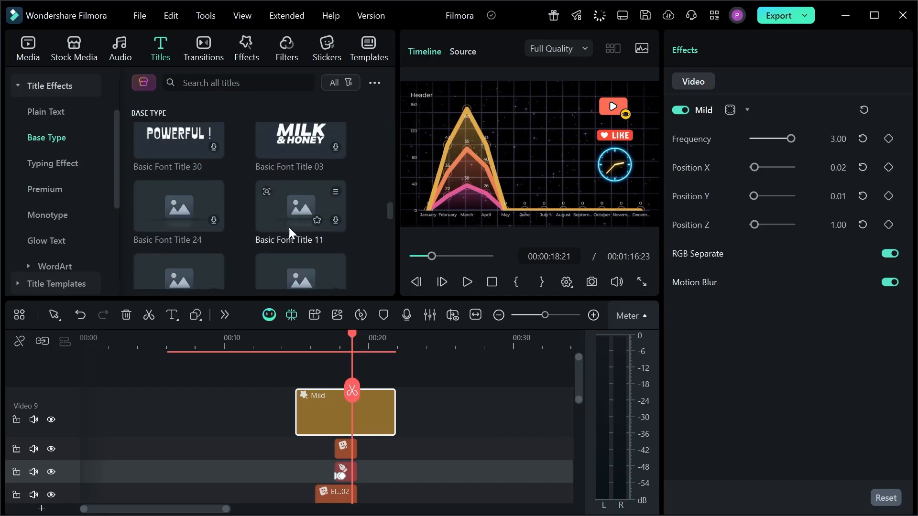
pyautogui.click(48, 216)
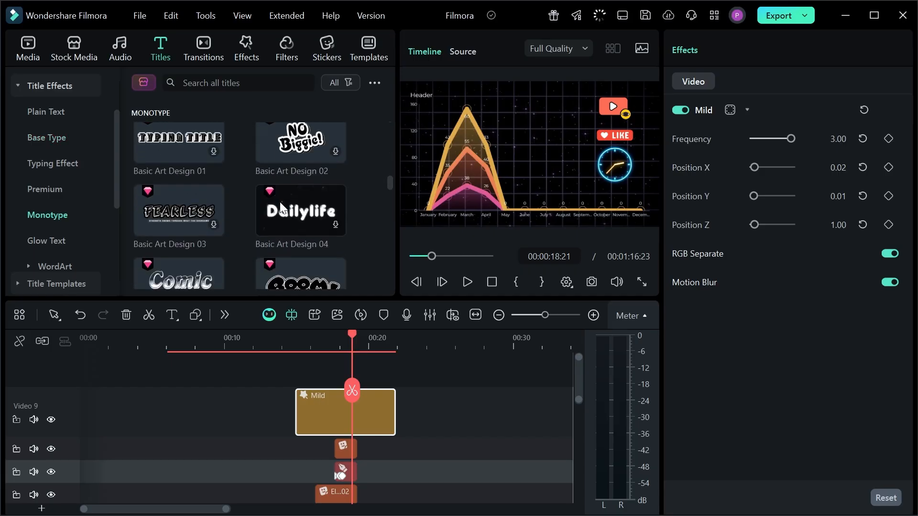
pyautogui.click(56, 137)
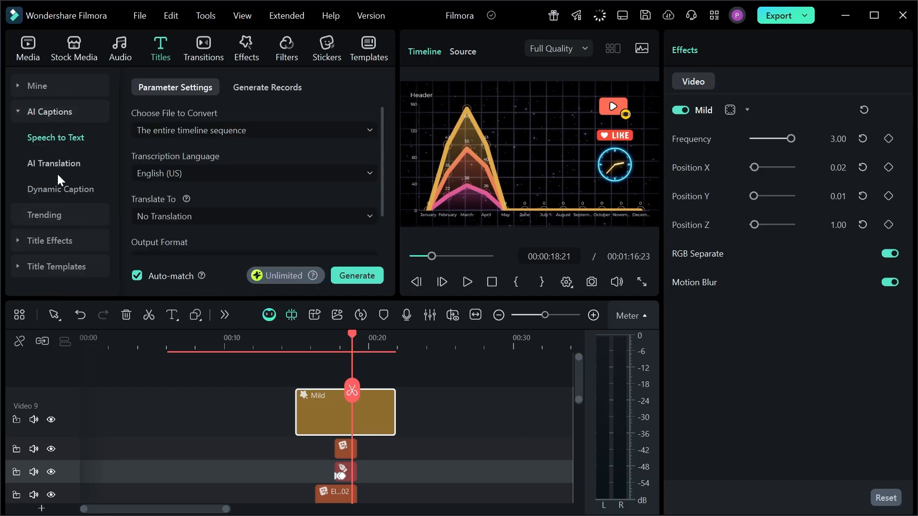
pyautogui.click(60, 189)
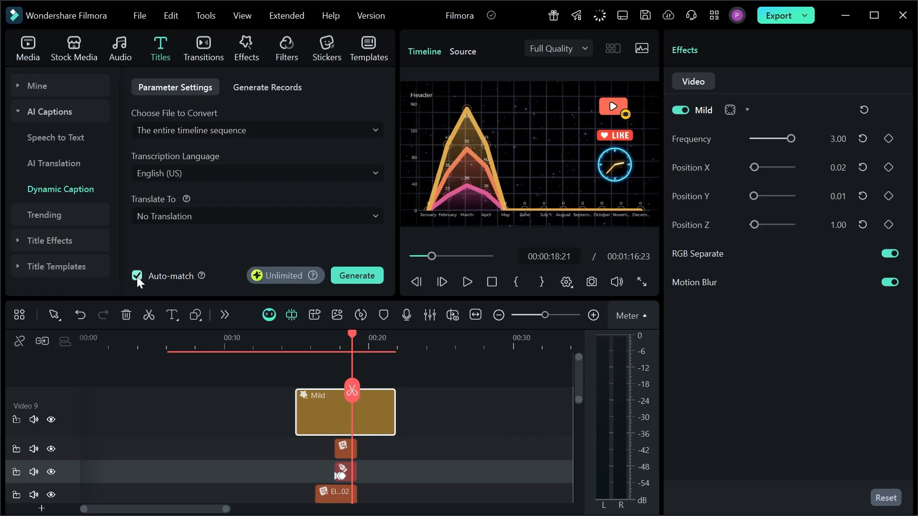
pyautogui.click(256, 130)
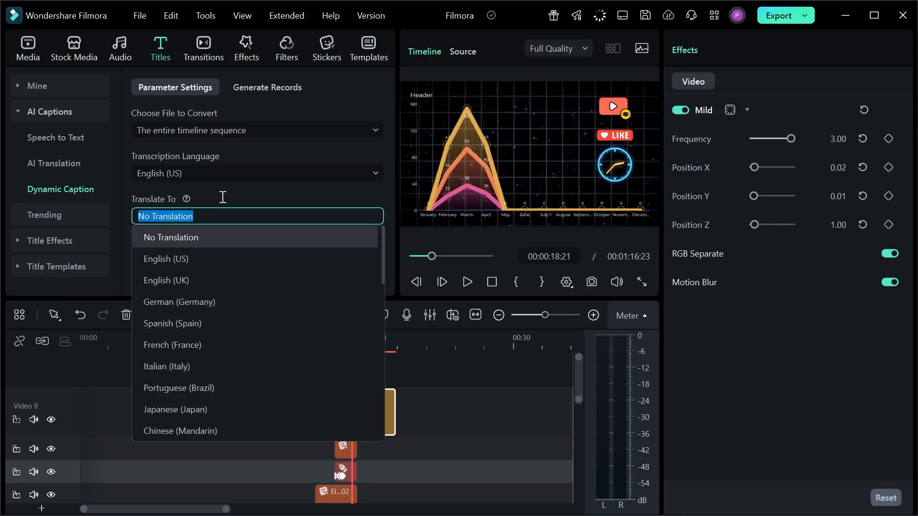
pyautogui.click(170, 238)
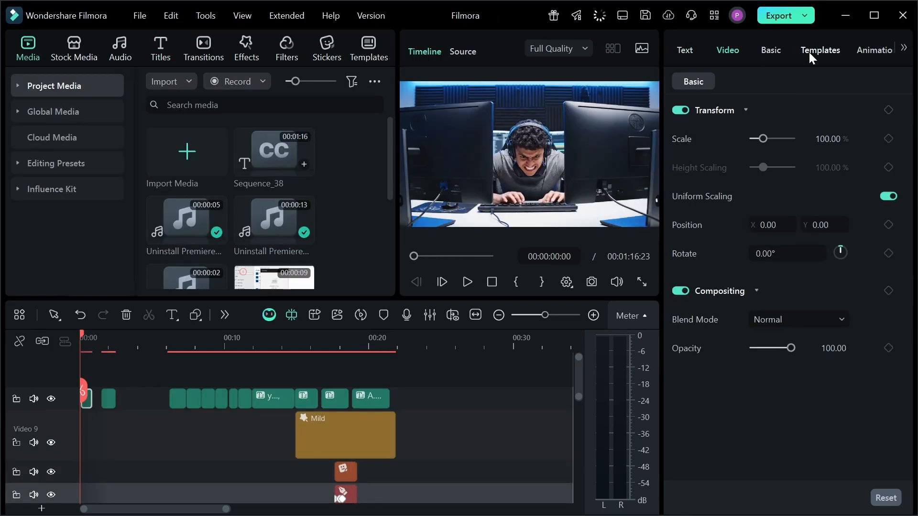
# - Style every caption with the bold yellow animated template via Apply to All
pyautogui.click(819, 50)
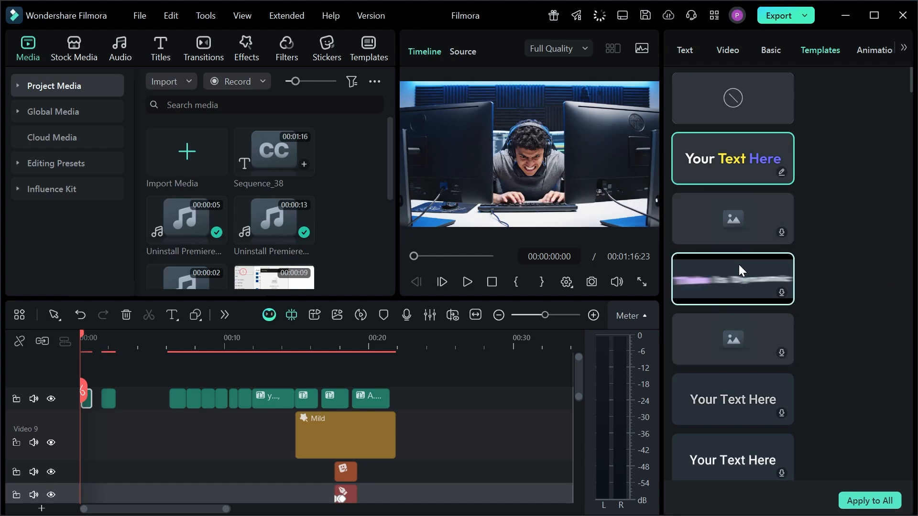
pyautogui.scroll(-3)
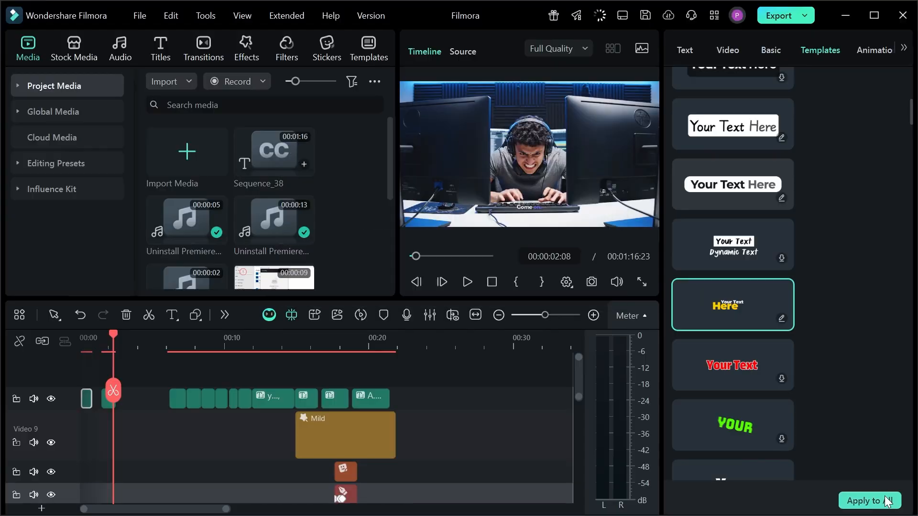
pyautogui.click(467, 281)
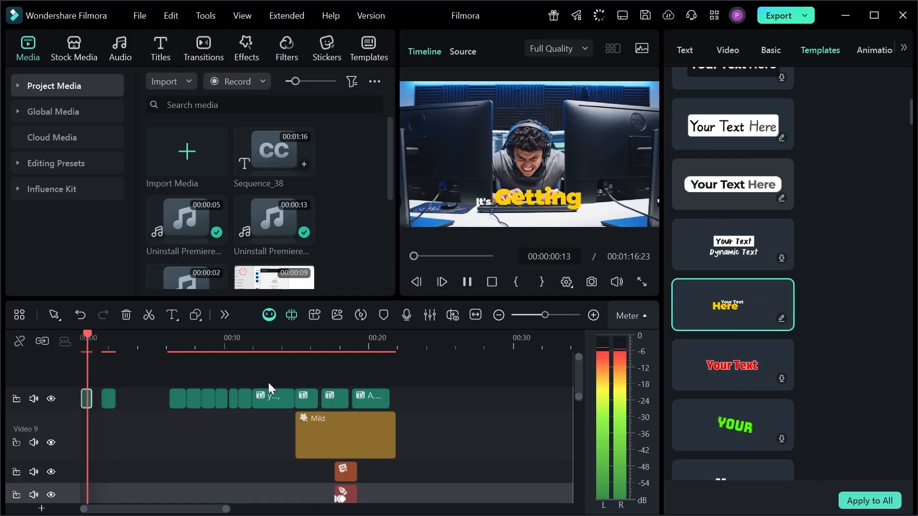
pyautogui.click(467, 282)
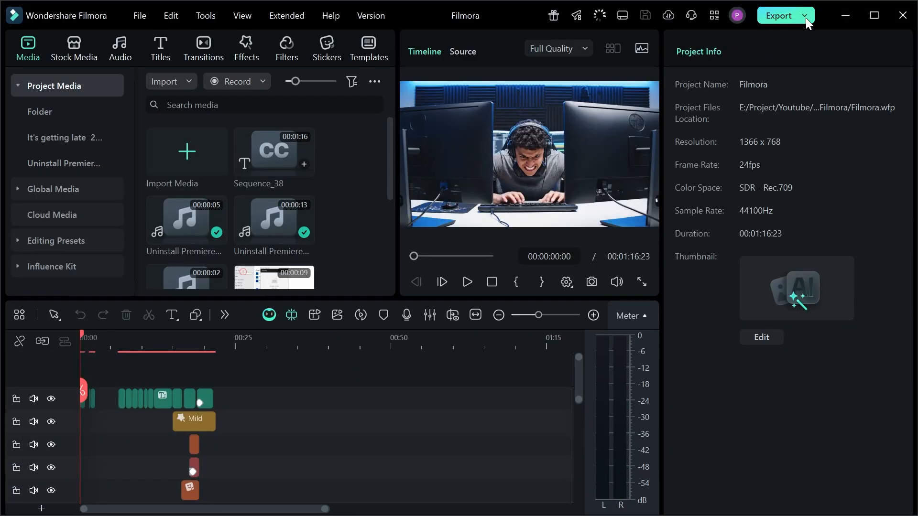
# - Review the Device and Social Media export options, then settle on local MP4 output at 1366×768, high quality
pyautogui.click(780, 15)
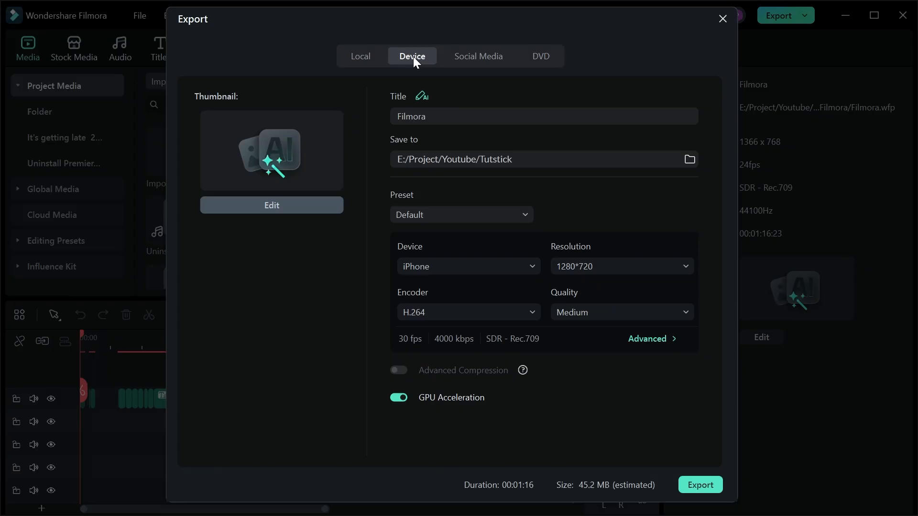
pyautogui.click(361, 56)
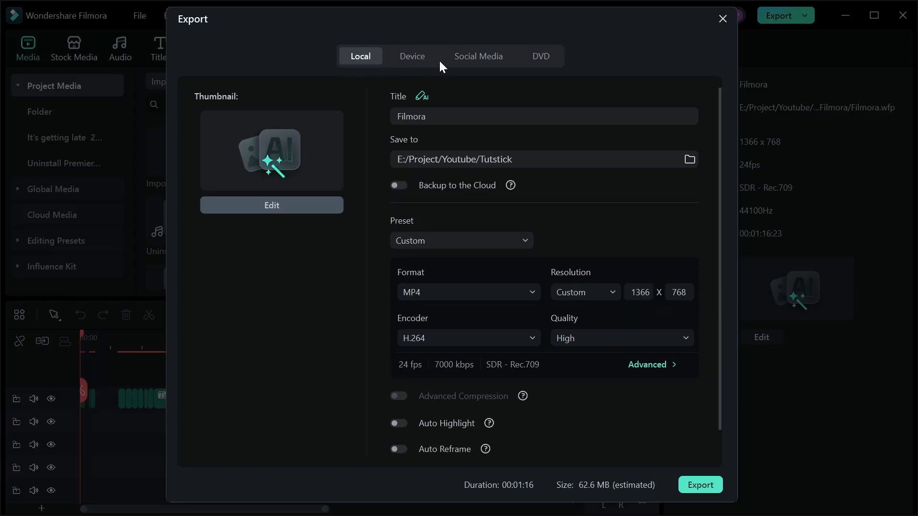
pyautogui.click(478, 55)
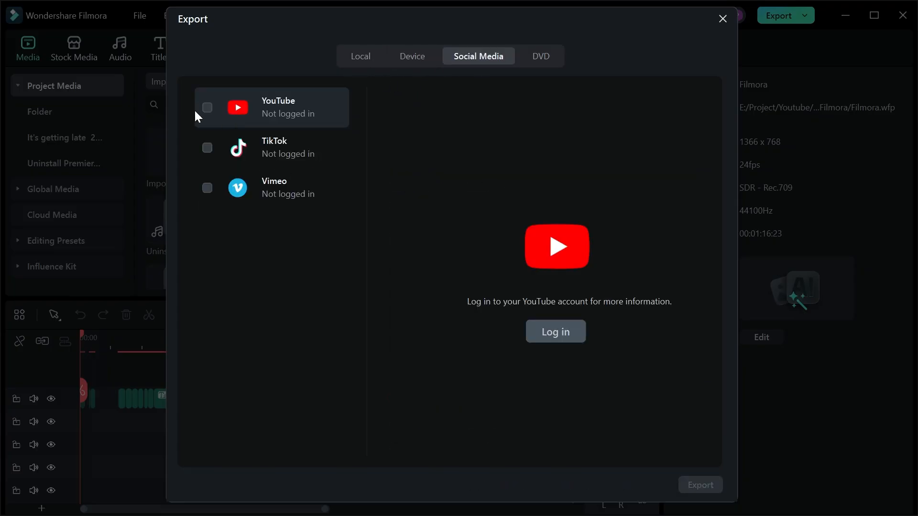
pyautogui.click(361, 55)
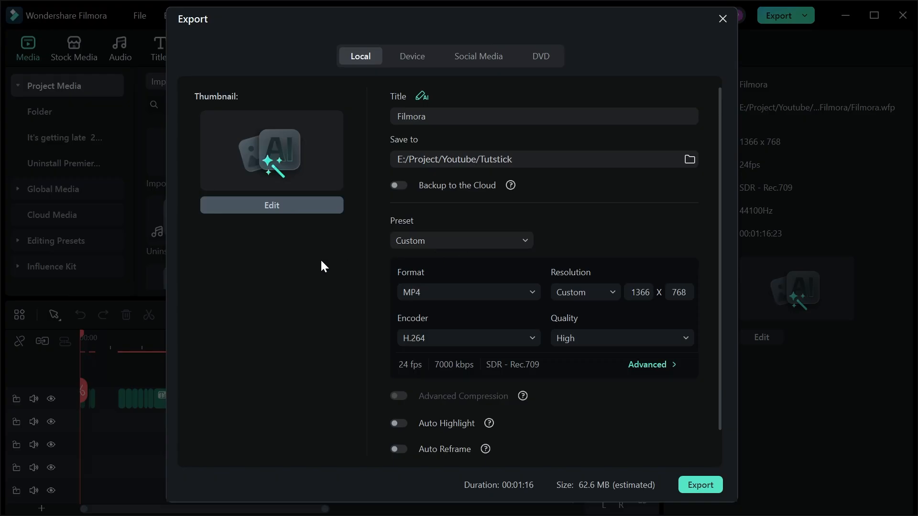
pyautogui.moveTo(287, 217)
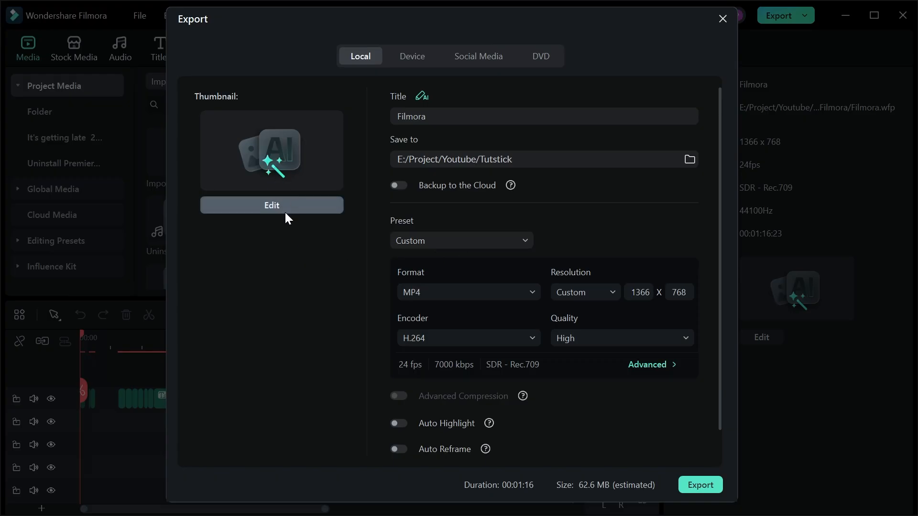